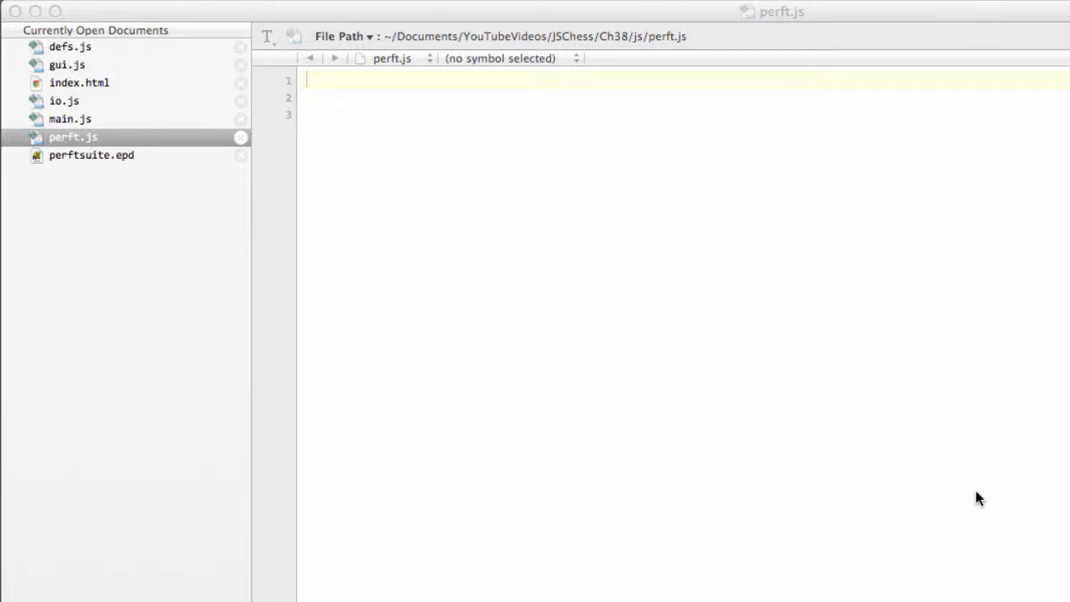
pyautogui.moveTo(115, 160)
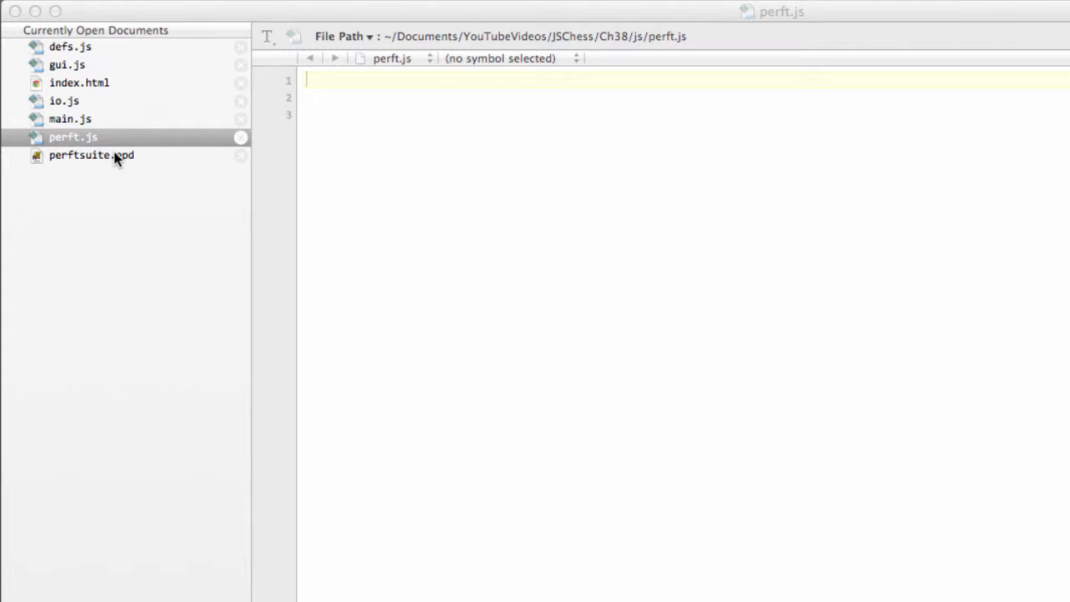
pyautogui.moveTo(100, 165)
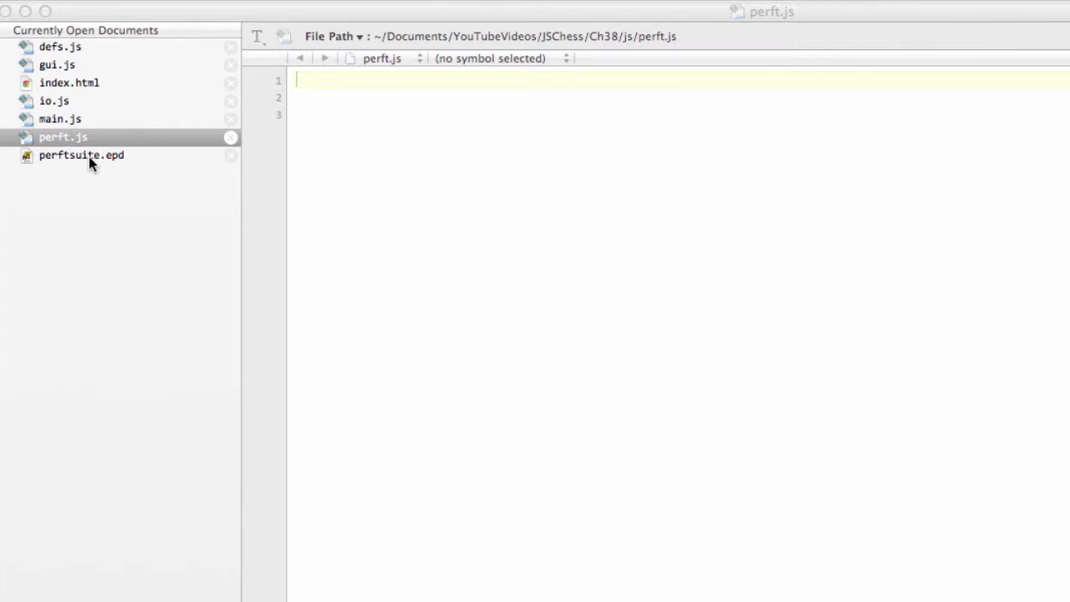
# Step: Open perftsuite.epd and select the start-position FEN and its per-depth counts on line 1
pyautogui.doubleClick(80, 155)
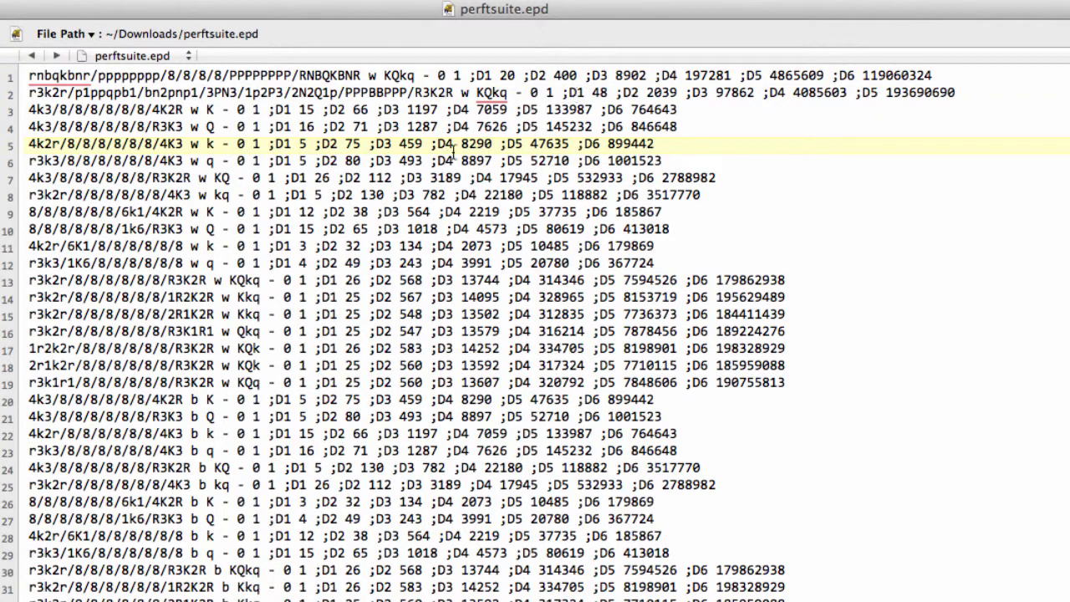
pyautogui.moveTo(29, 75); pyautogui.dragTo(783, 383)
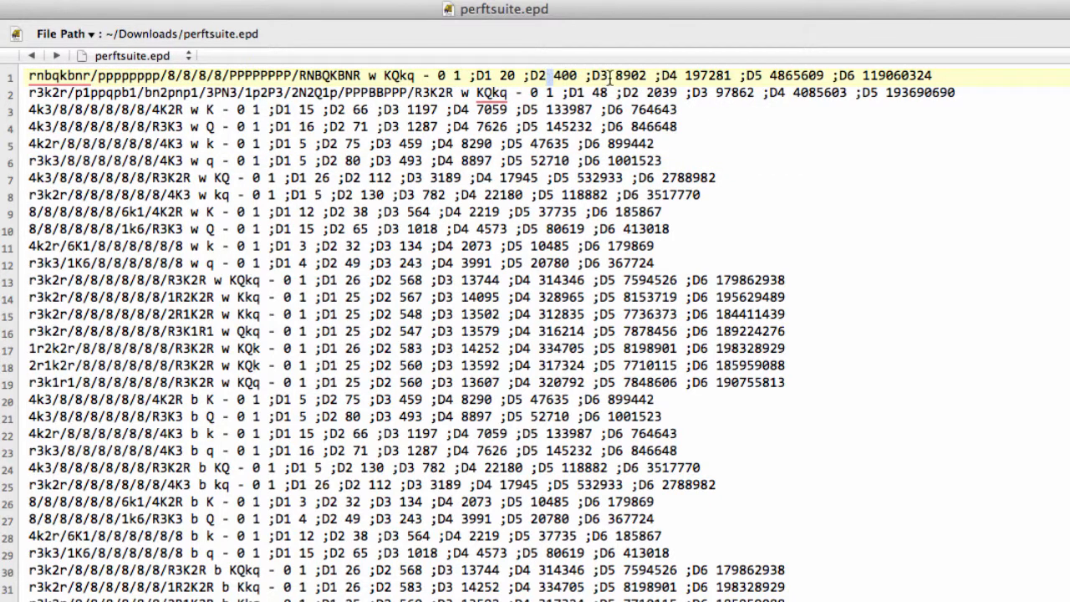
pyautogui.doubleClick(809, 75)
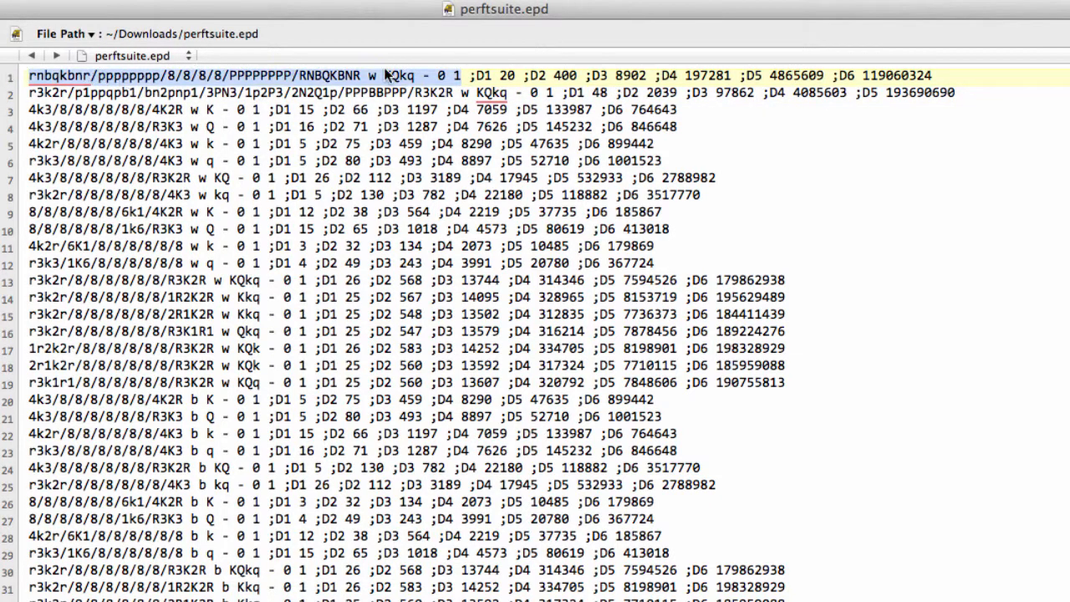
pyautogui.doubleClick(820, 75)
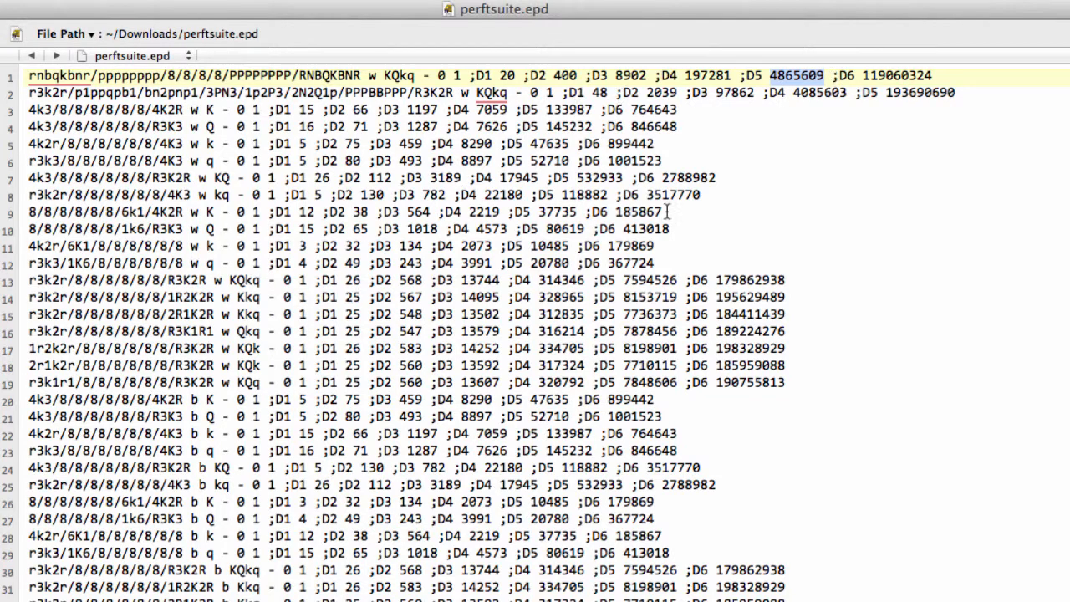
pyautogui.moveTo(796, 208)
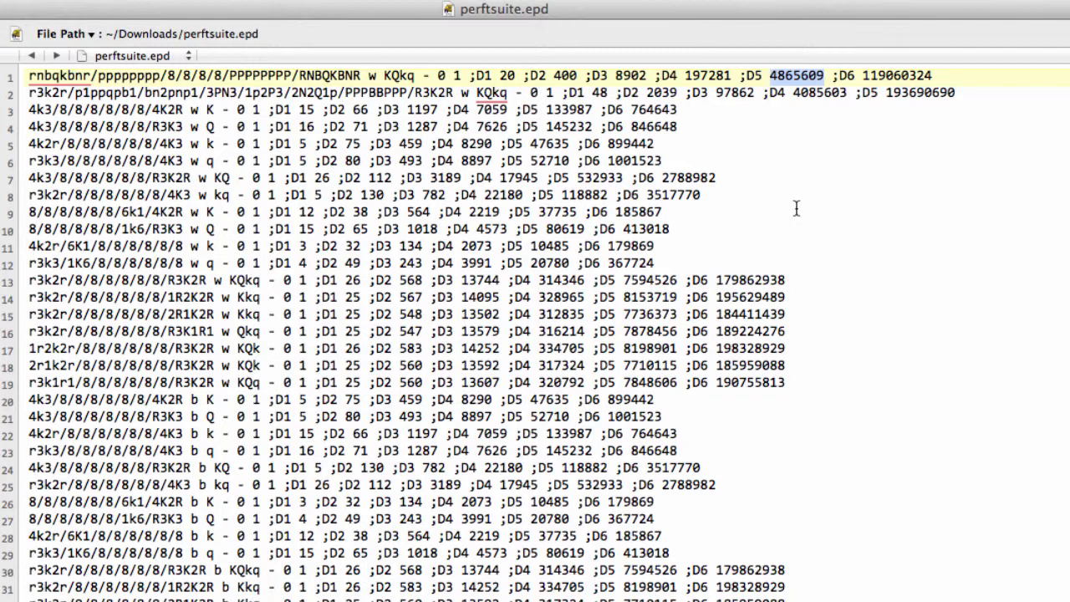
pyautogui.moveTo(792, 208)
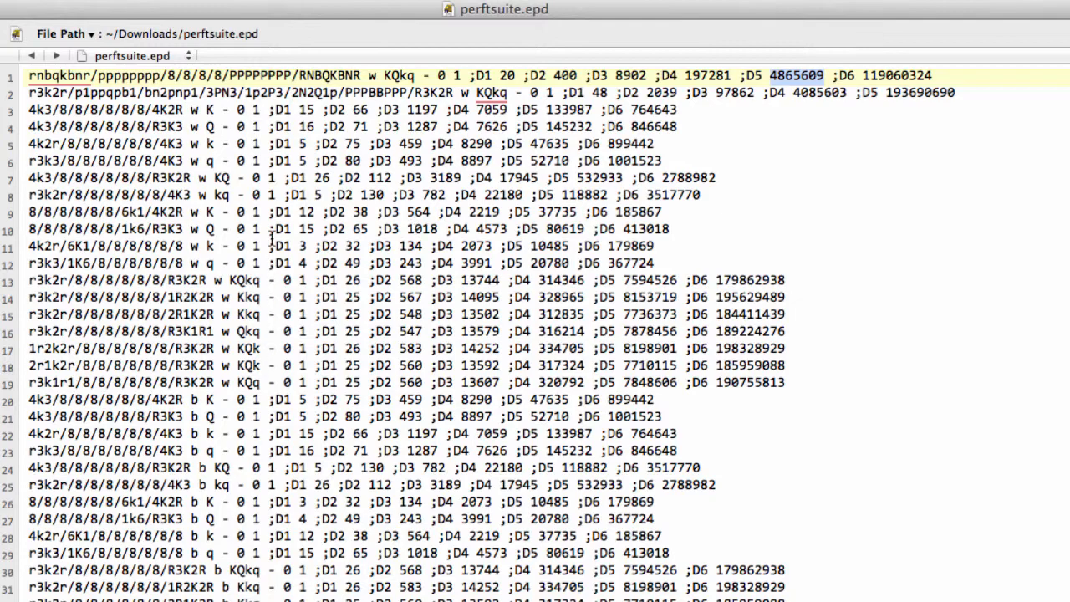
pyautogui.scroll(-3)
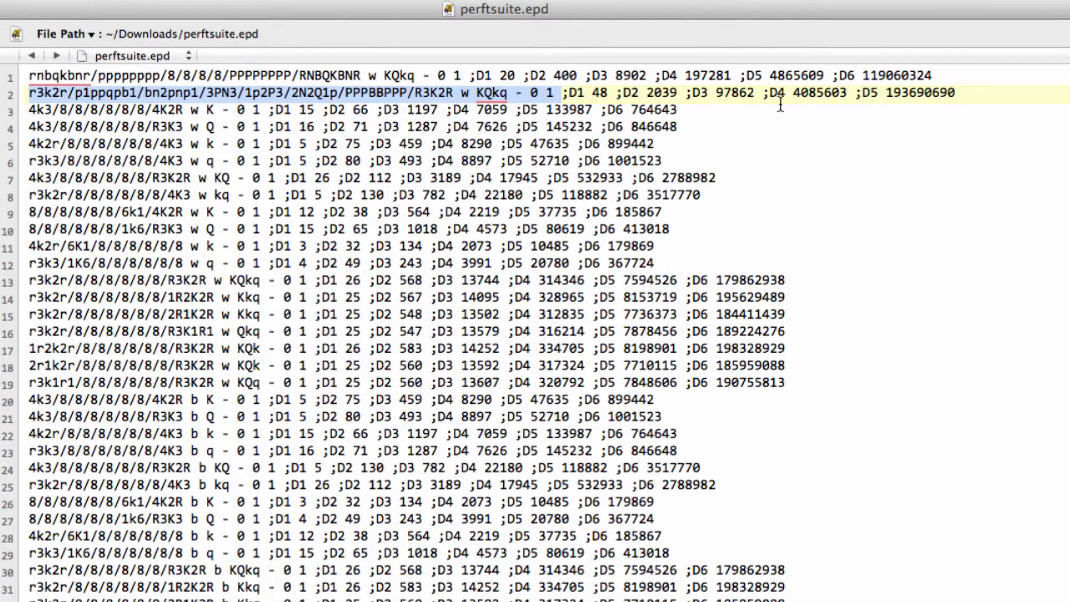
pyautogui.scroll(-3)
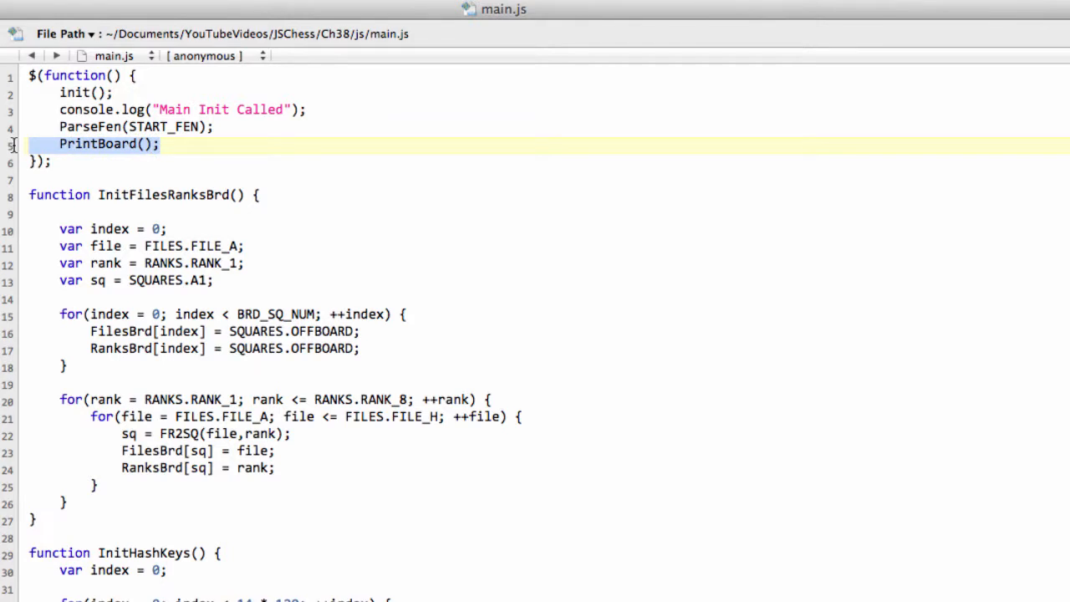
# Step: Confirm index.html loads the perft.js script tag, then return to the empty perft.js
pyautogui.doubleClick(163, 127)
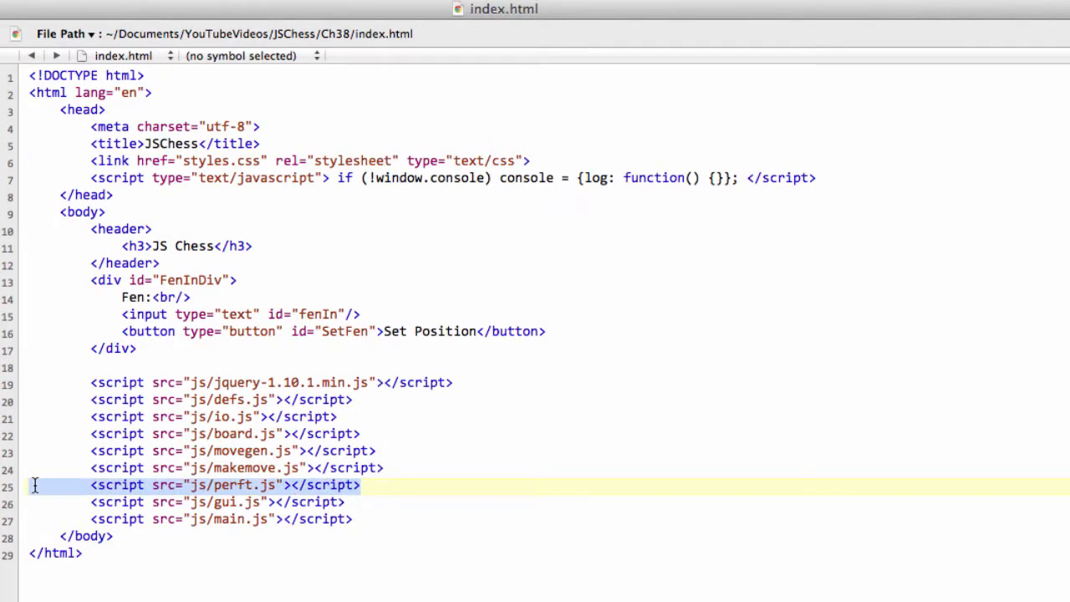
pyautogui.moveTo(255, 468)
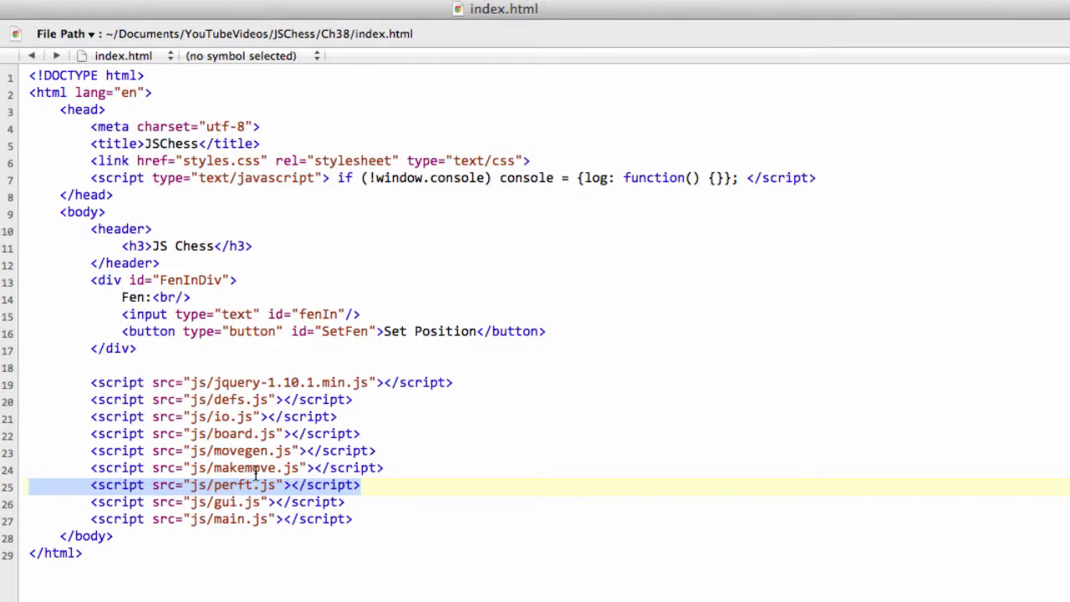
pyautogui.press('Cmd+A')
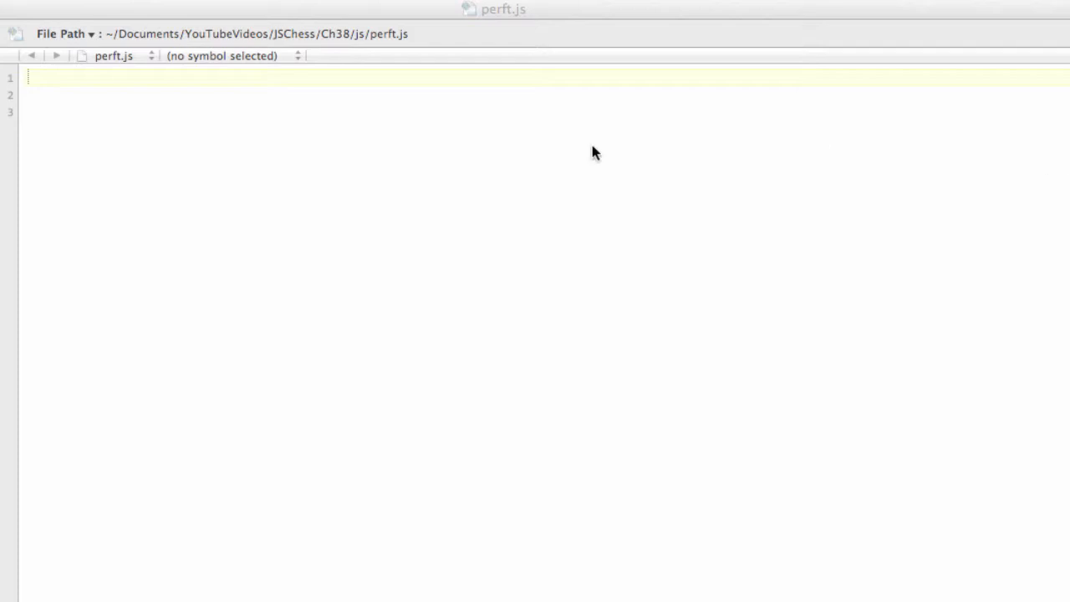
# Step: Declare var perft_leafNodes; and write Perft(depth), which increments it and returns at depth 0
pyautogui.write('var perft_leafNodes;')
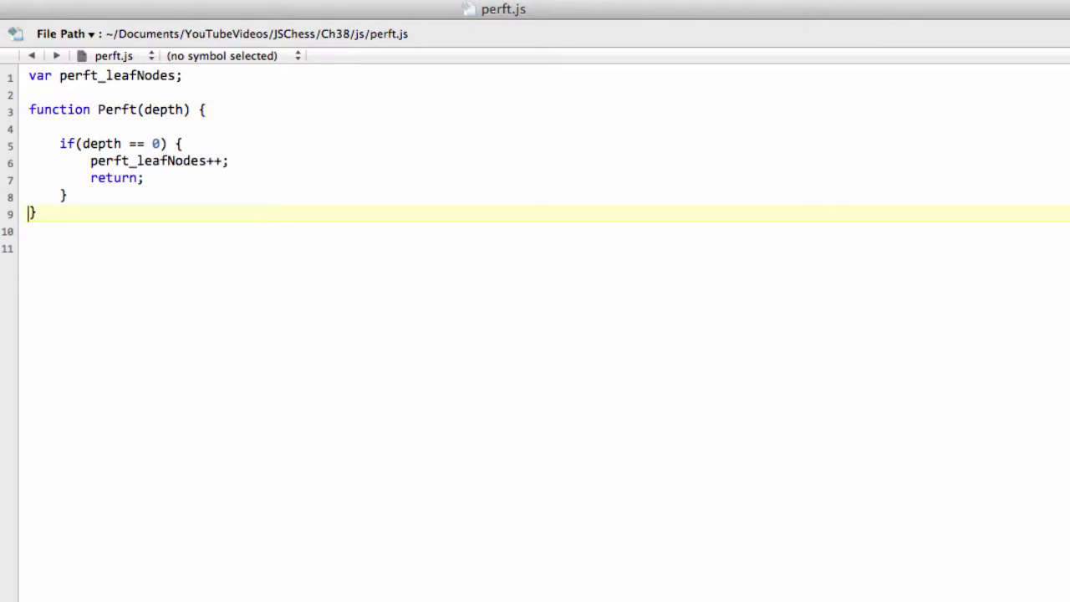
pyautogui.click(81, 195)
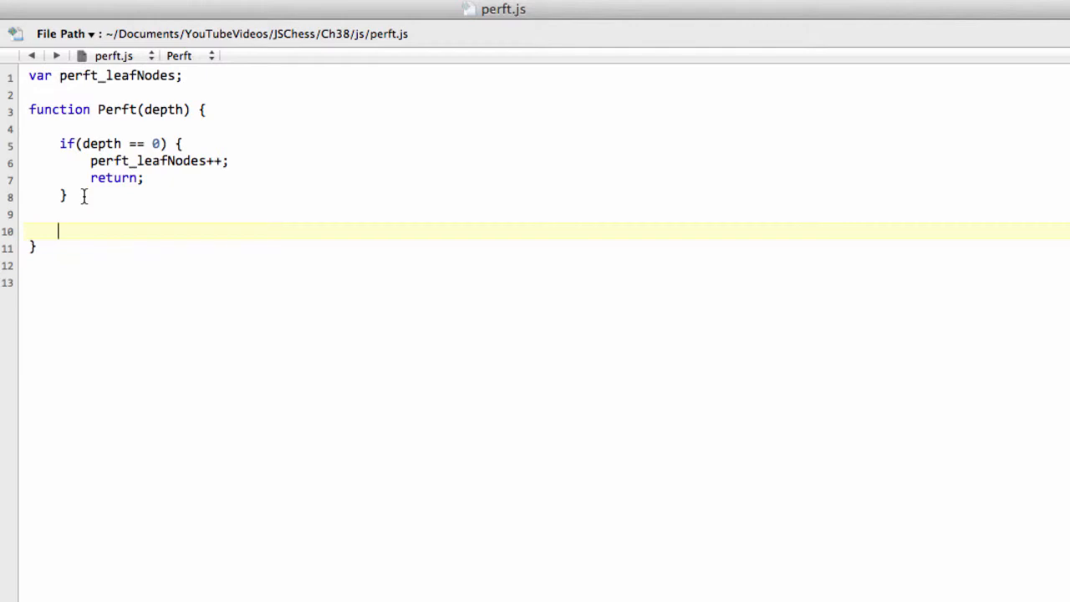
pyautogui.click(232, 161)
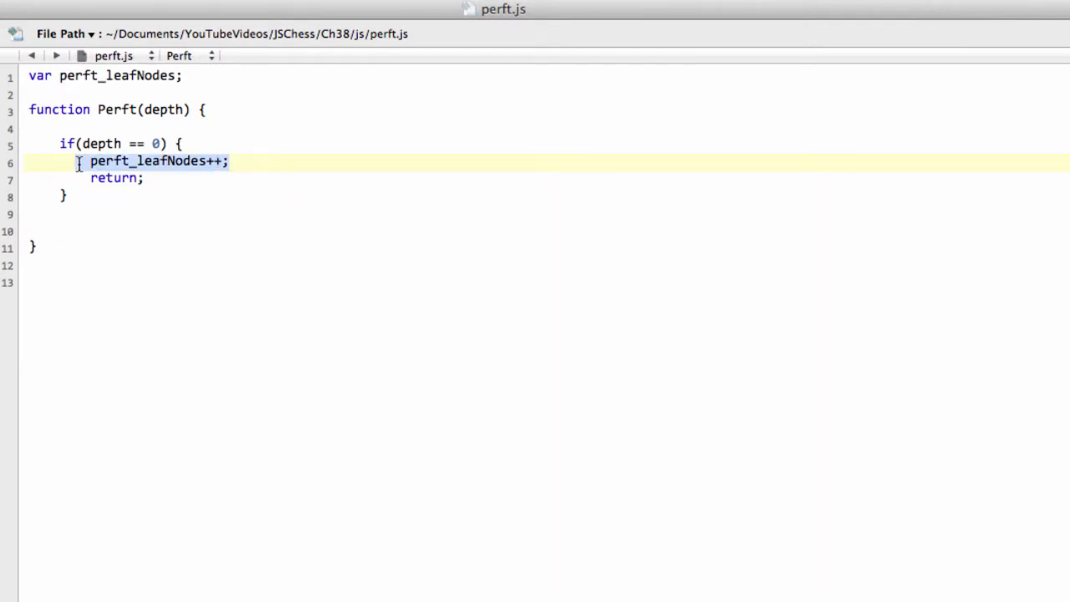
pyautogui.moveTo(59, 143); pyautogui.dragTo(82, 196)
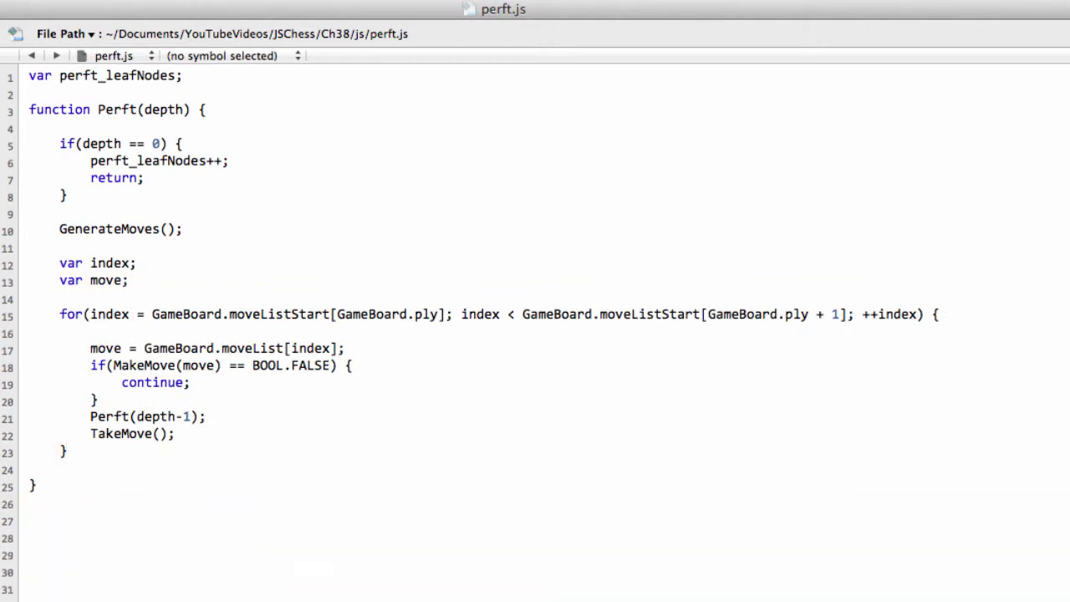
# Step: Review the moveList loop with MakeMove, Perft(depth-1) and TakeMove, and end Perft with return;
pyautogui.doubleClick(282, 315)
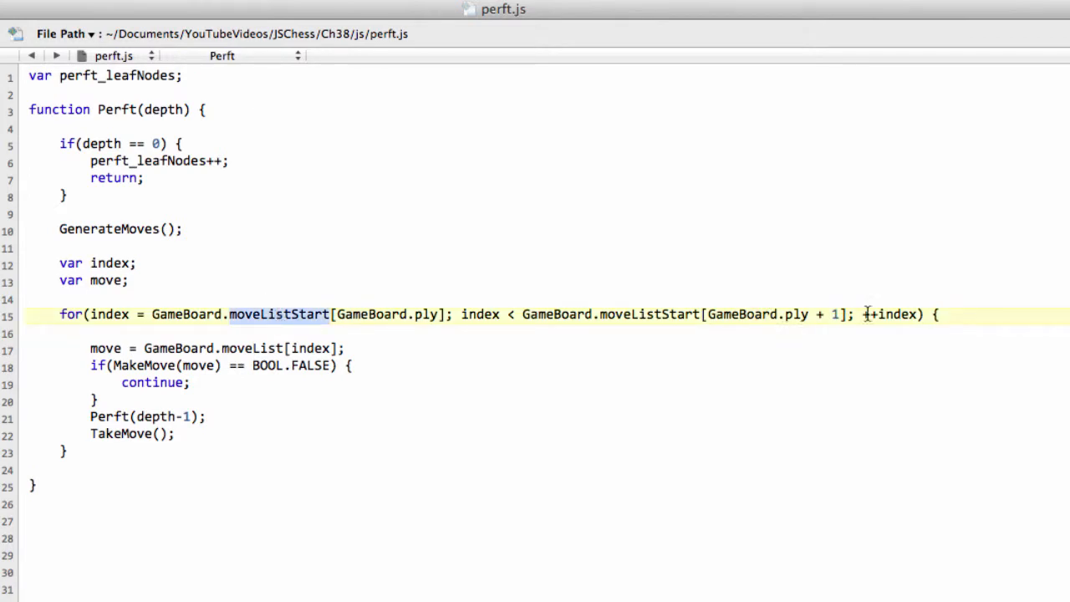
pyautogui.doubleClick(178, 347)
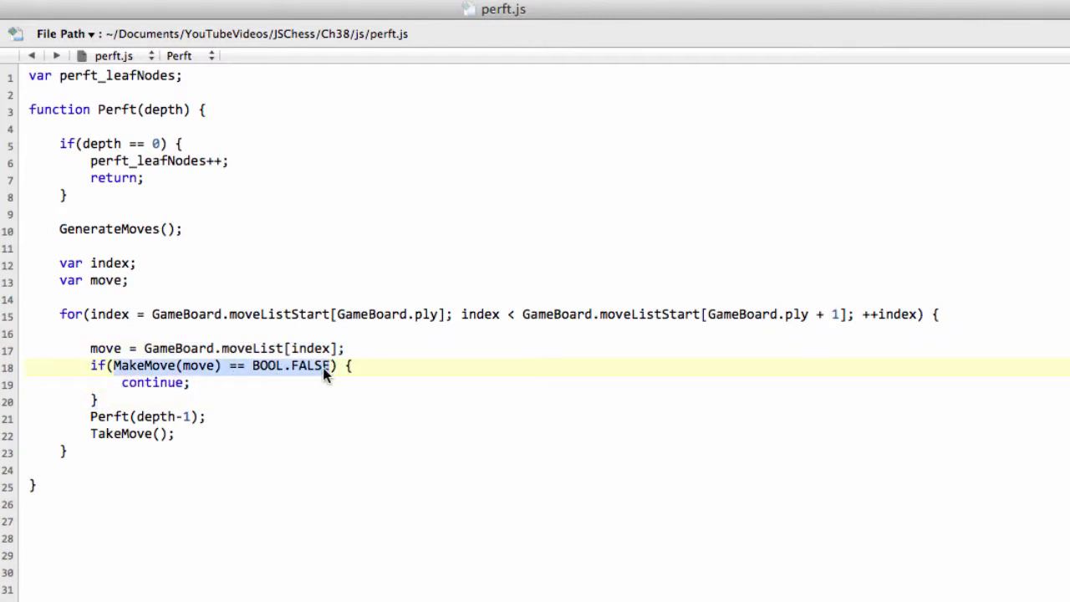
pyautogui.doubleClick(313, 366)
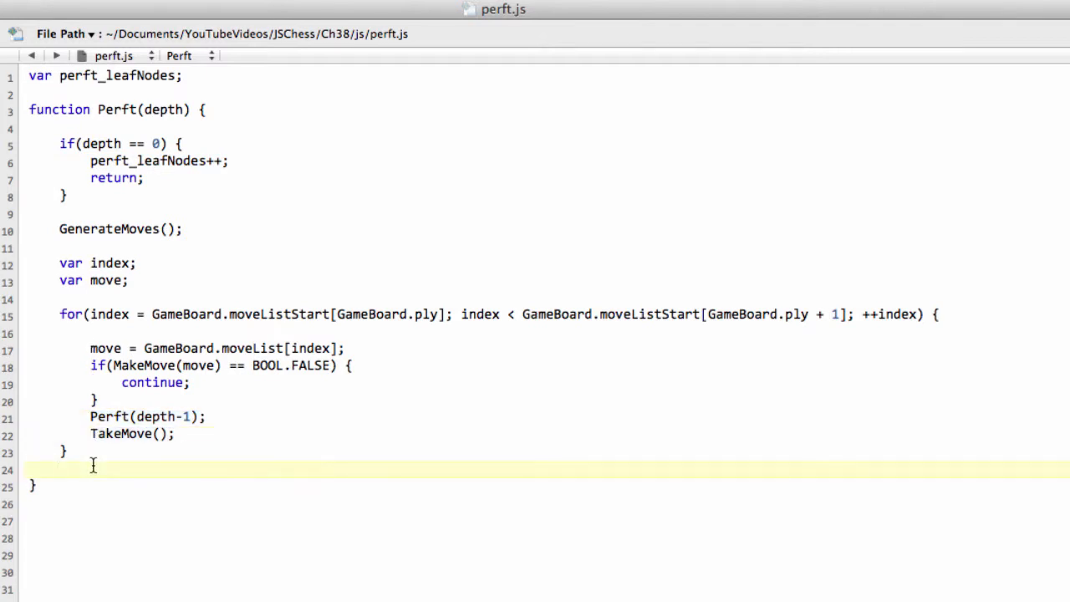
pyautogui.write('return;')
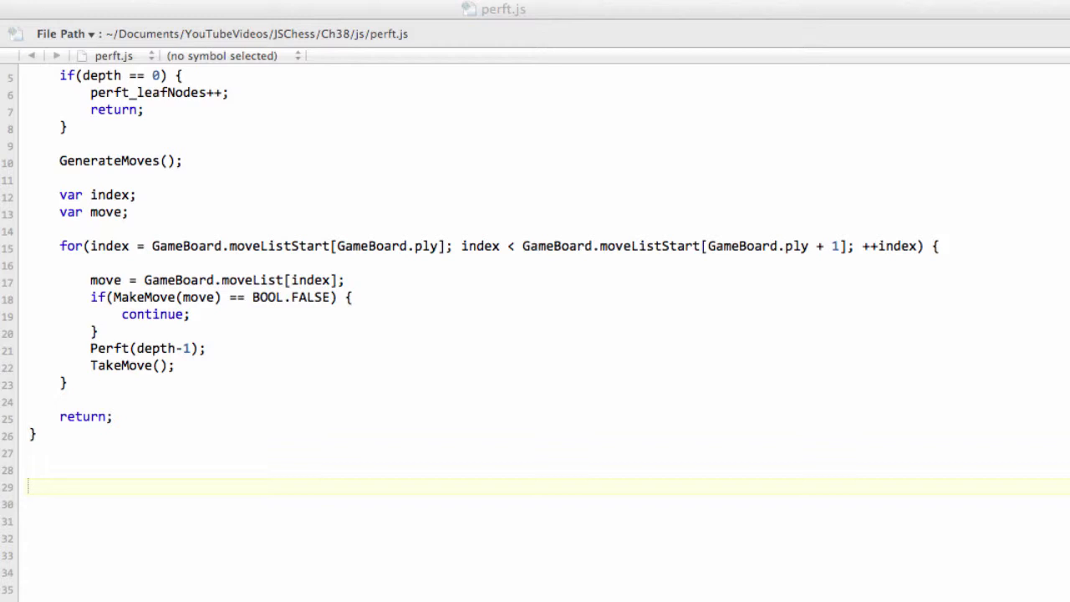
# Step: Write function PerftTest(depth) with PrintBoard(), a depth console.log, and perft_leafNodes = 0
pyautogui.write('function PerftTest(depth) {')
pyautogui.click(547, 556)
pyautogui.write('perft_leafNodes = 0;')
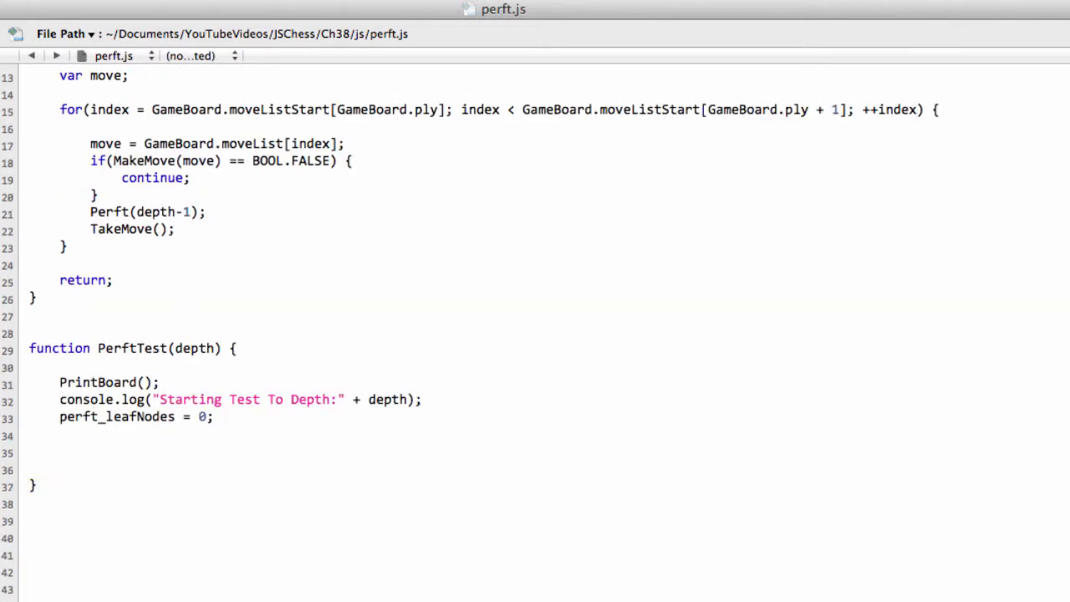
pyautogui.scroll(-3)
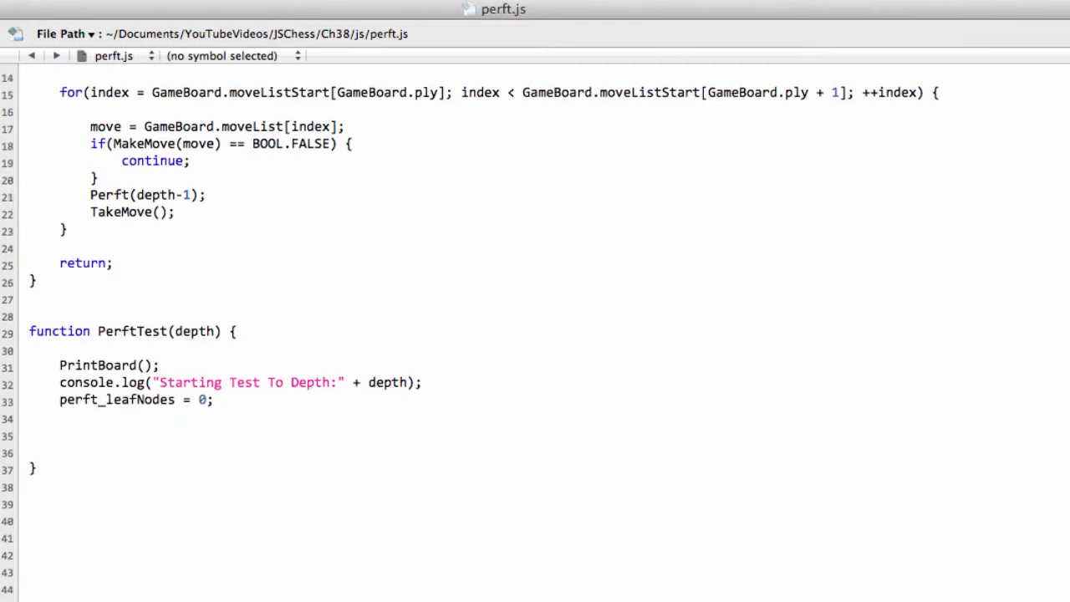
pyautogui.scroll(-3)
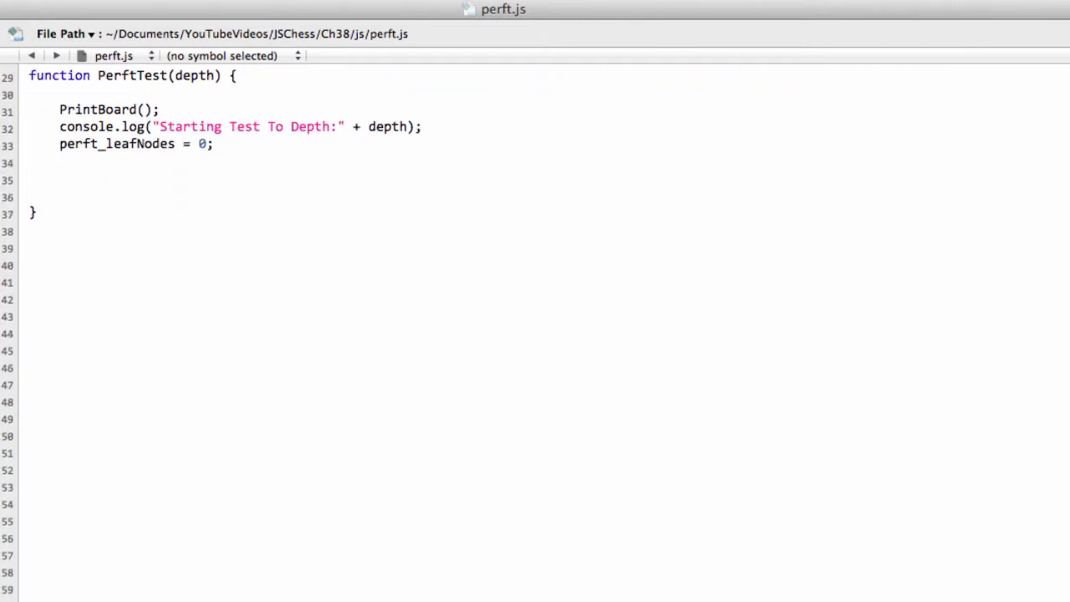
pyautogui.moveTo(374, 126)
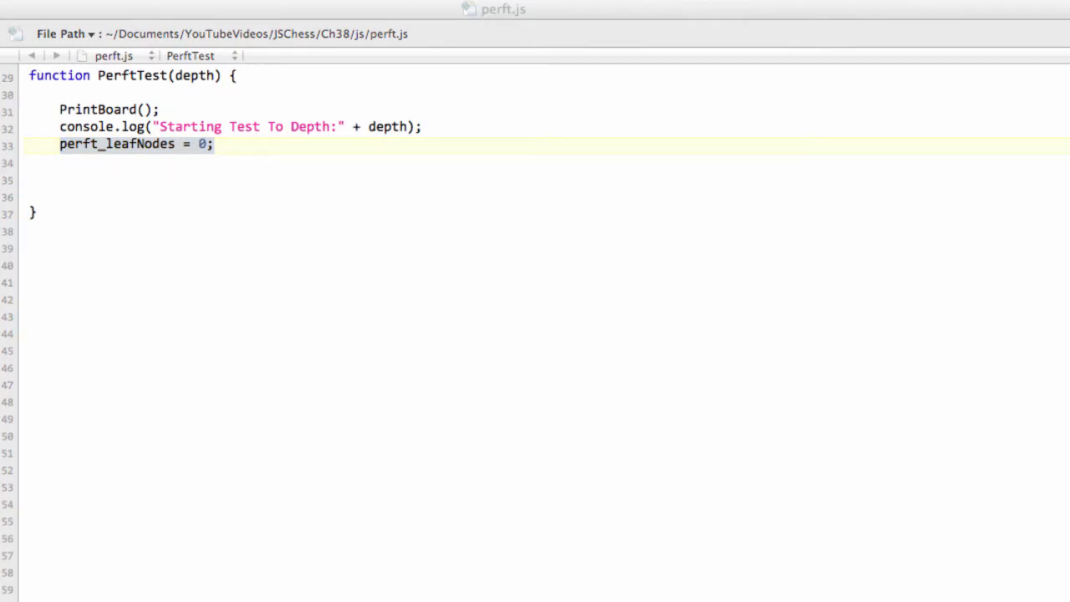
pyautogui.moveTo(723, 493)
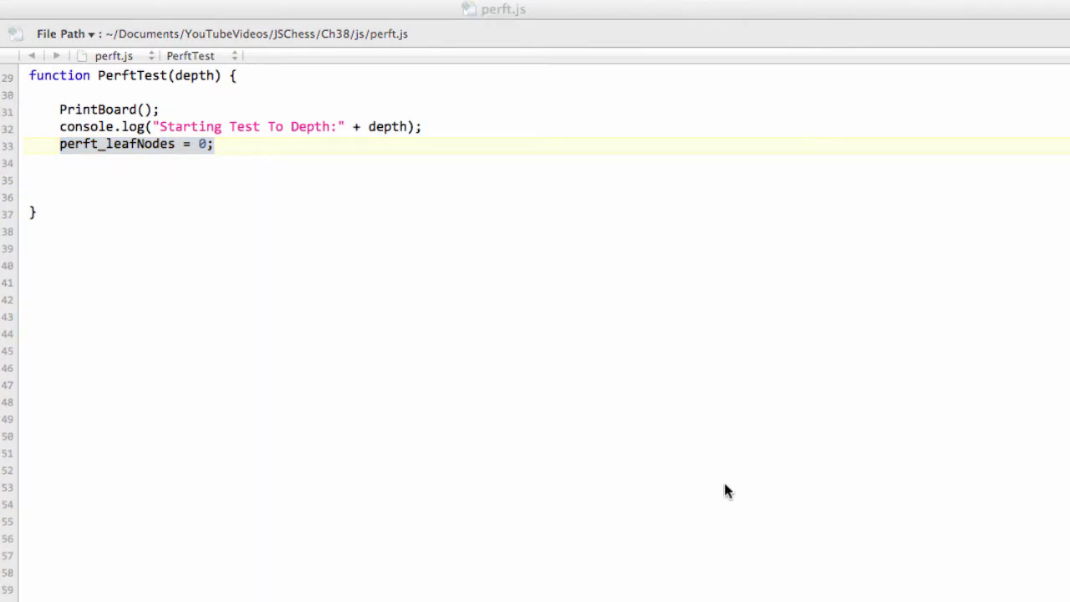
pyautogui.click(98, 179)
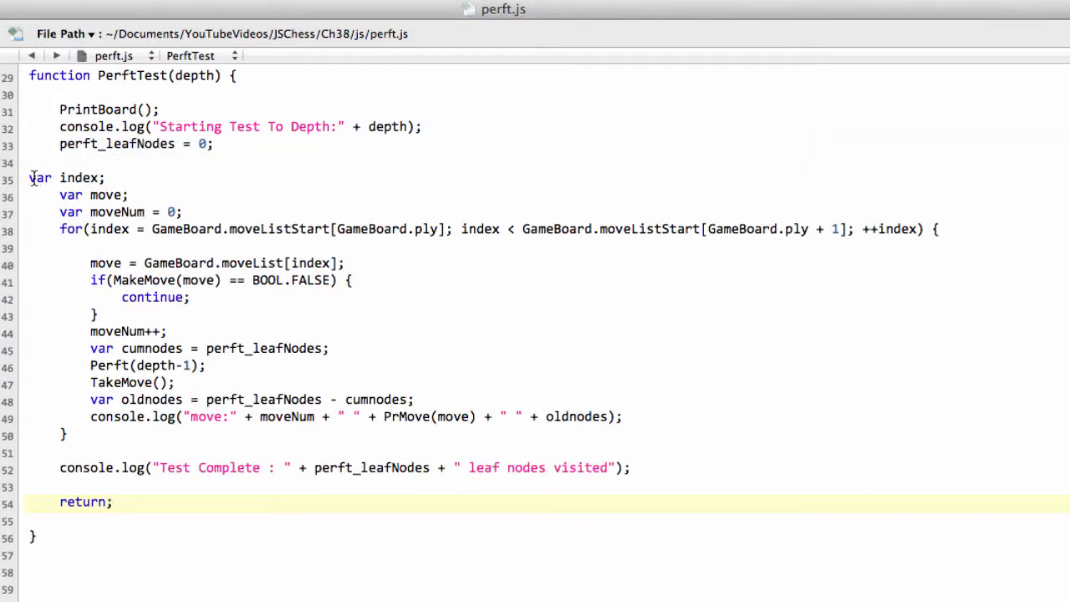
pyautogui.click(58, 177)
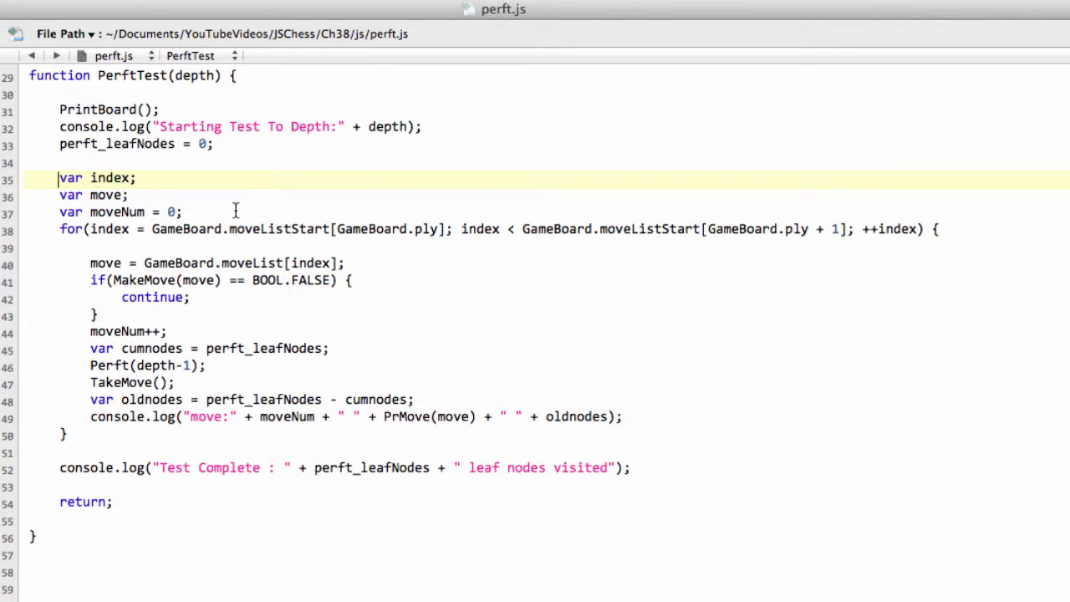
pyautogui.moveTo(59, 177); pyautogui.dragTo(182, 211)
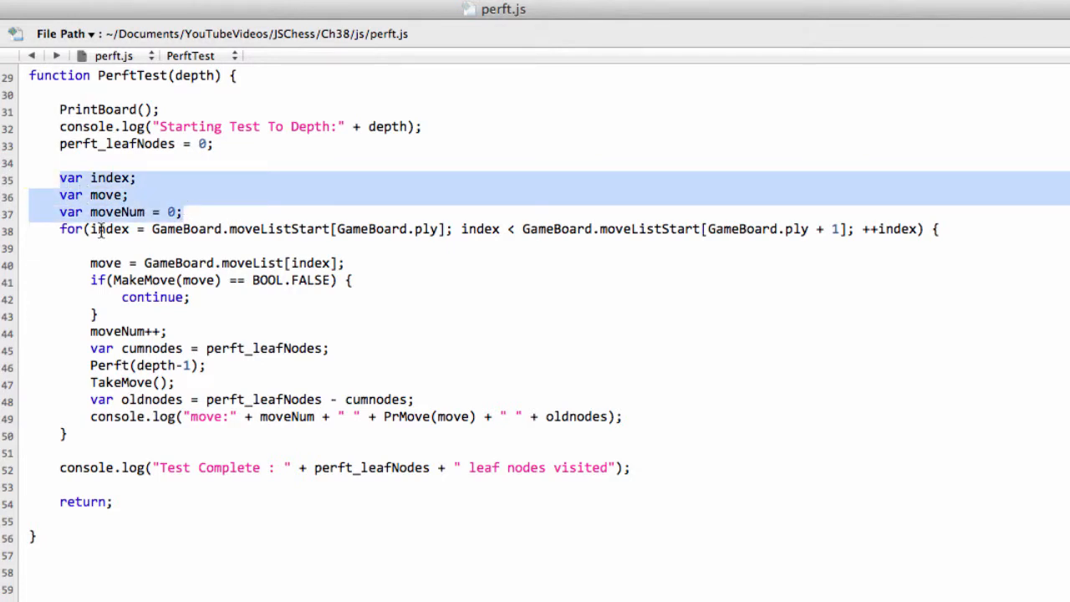
pyautogui.click(192, 214)
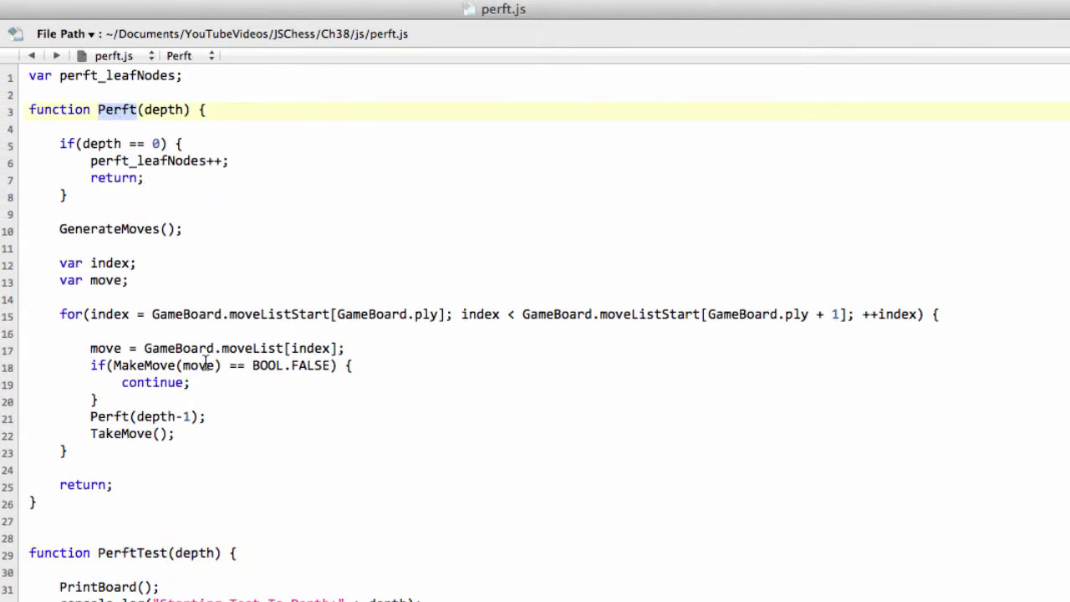
pyautogui.moveTo(201, 556)
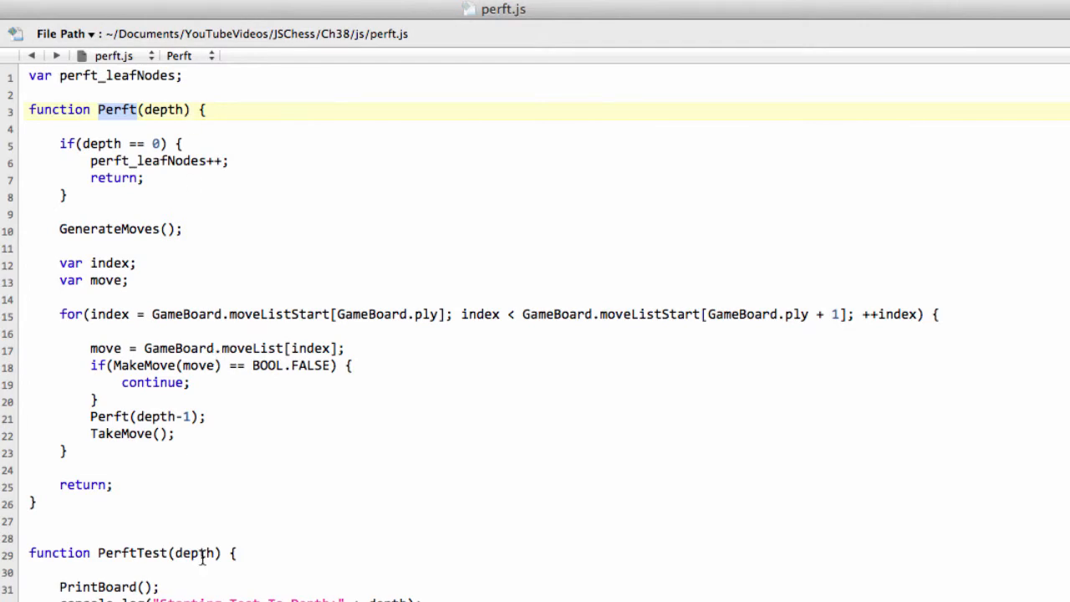
pyautogui.scroll(-3)
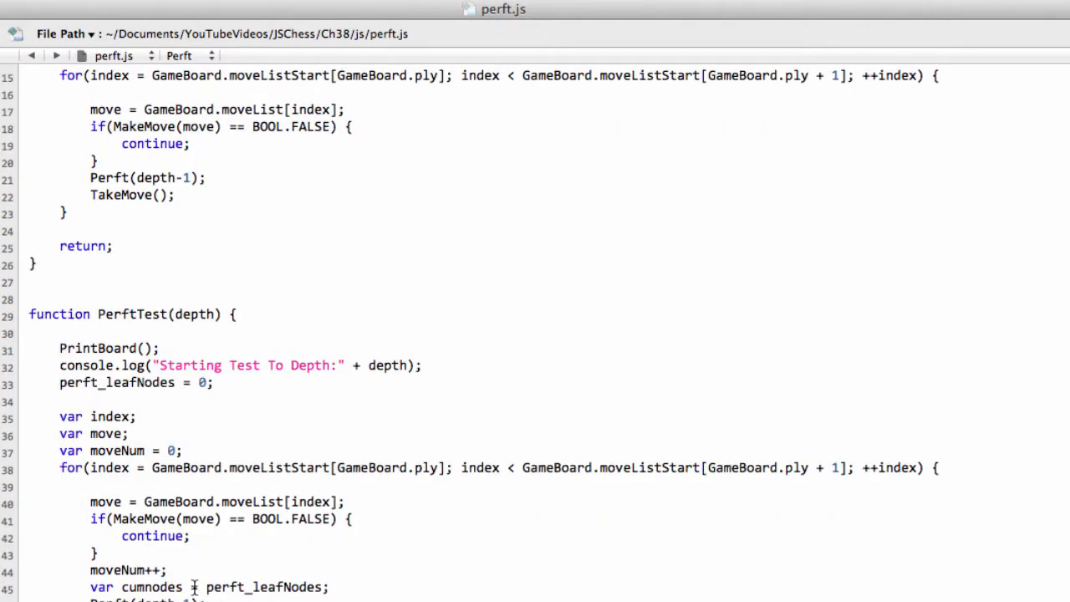
# Step: Start a /* comment after Perft with a 'res: 488888 nodes' total line
pyautogui.click(159, 282)
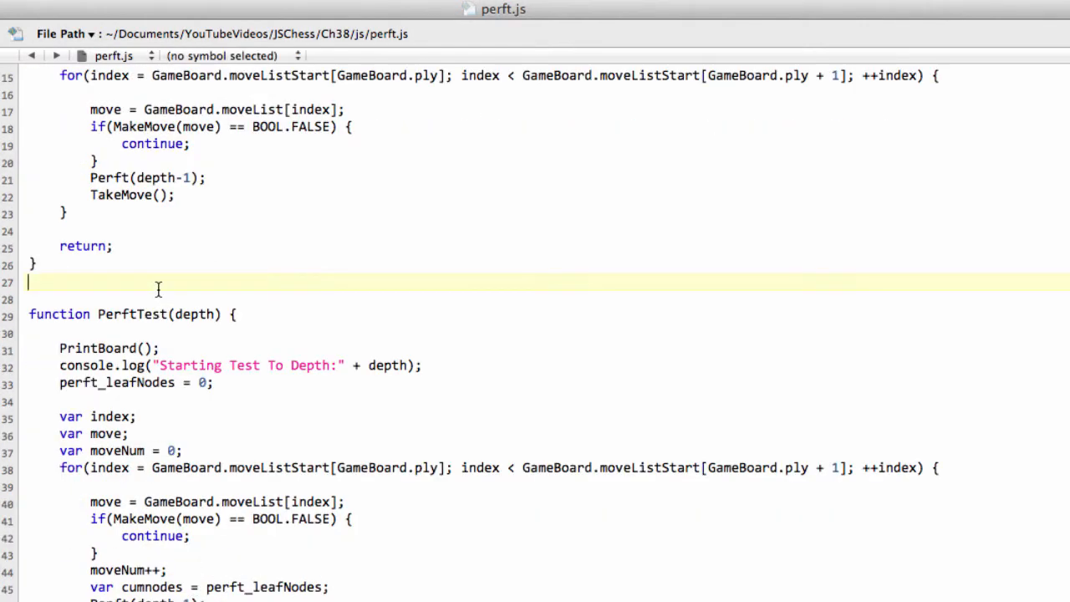
pyautogui.write('/*')
pyautogui.click(548, 299)
pyautogui.write('res:')
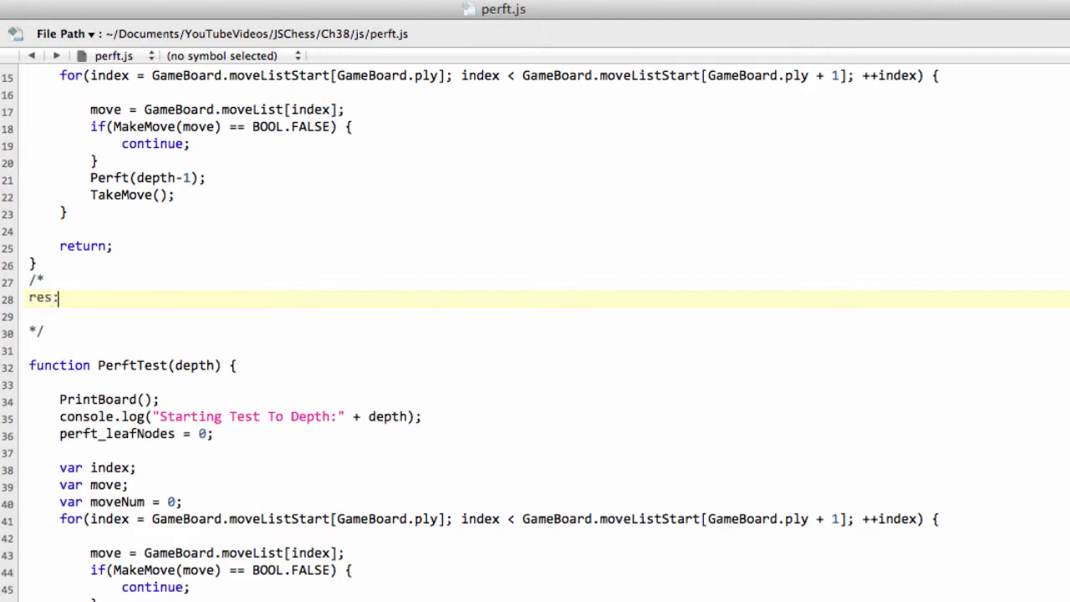
pyautogui.write('488888')
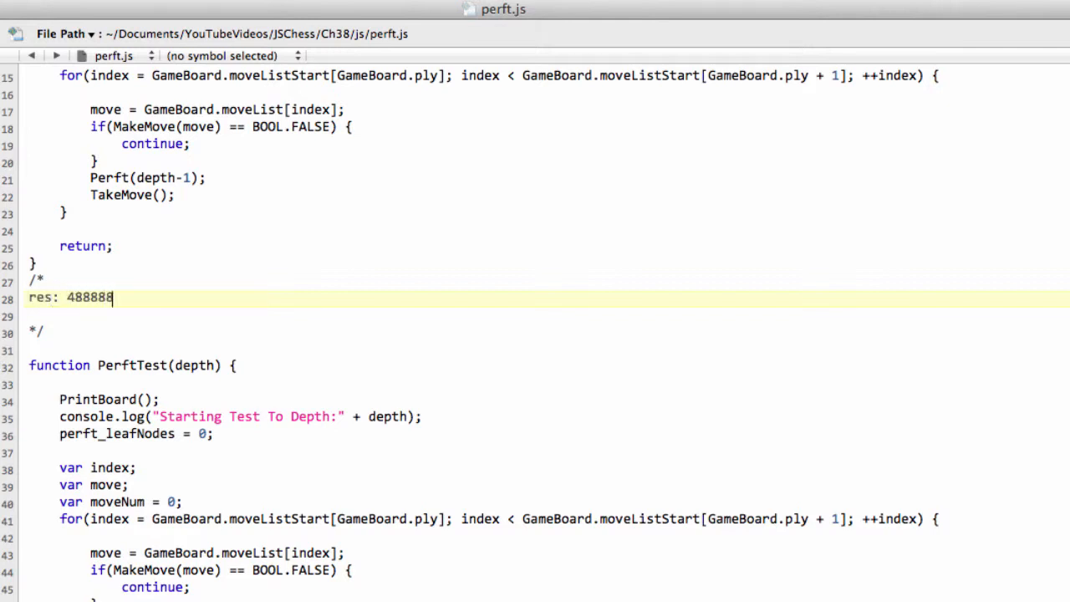
pyautogui.write('nodes')
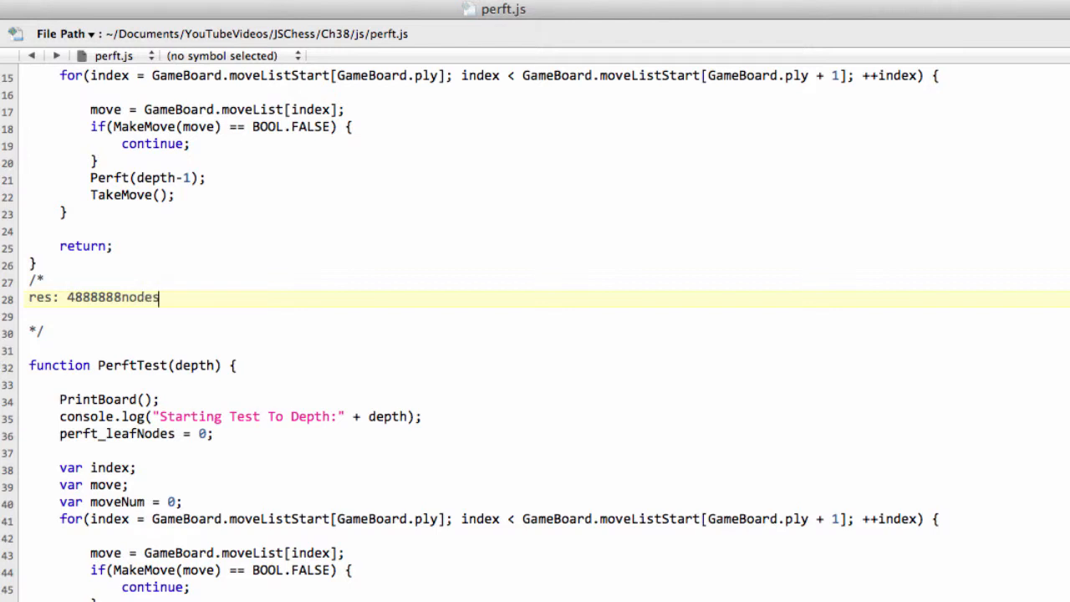
pyautogui.press('Enter')
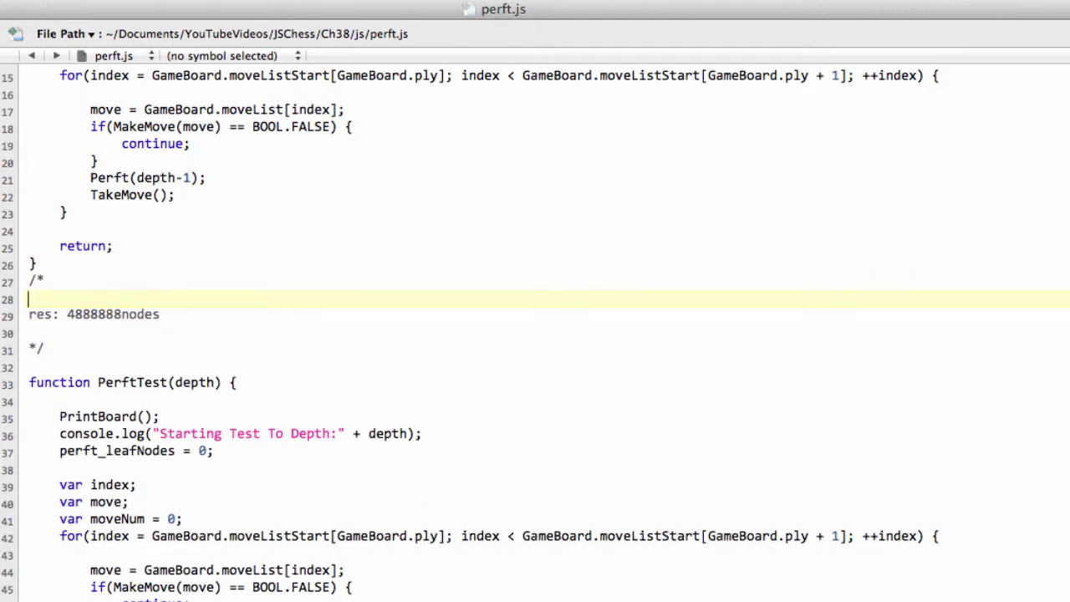
# Step: Add sample entries 'a2a3 30000' and 'a2a4 45000' above the total line
pyautogui.write('a2a3')
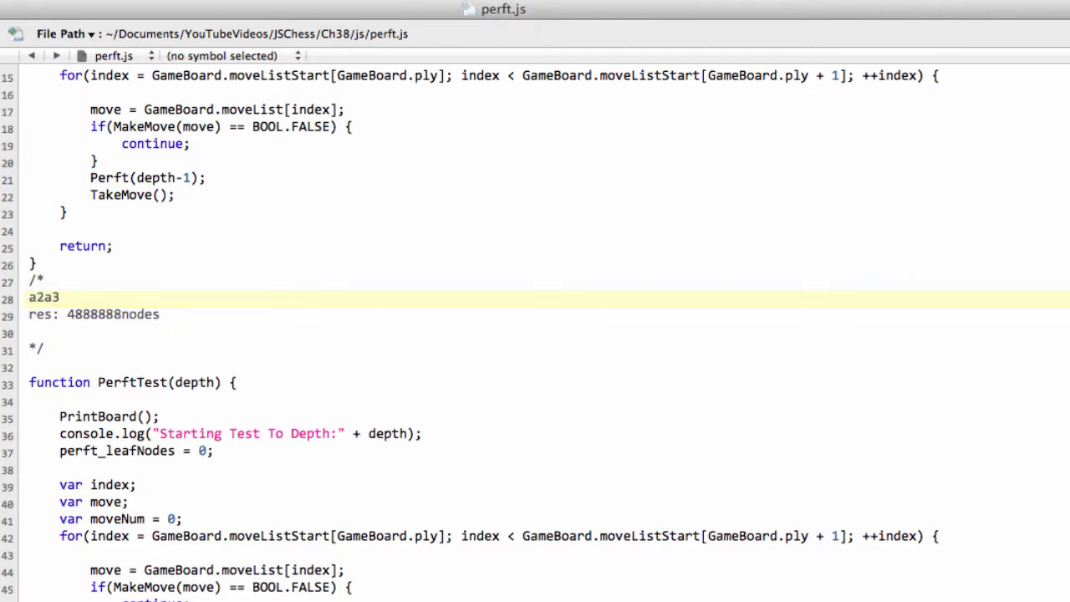
pyautogui.write('30000')
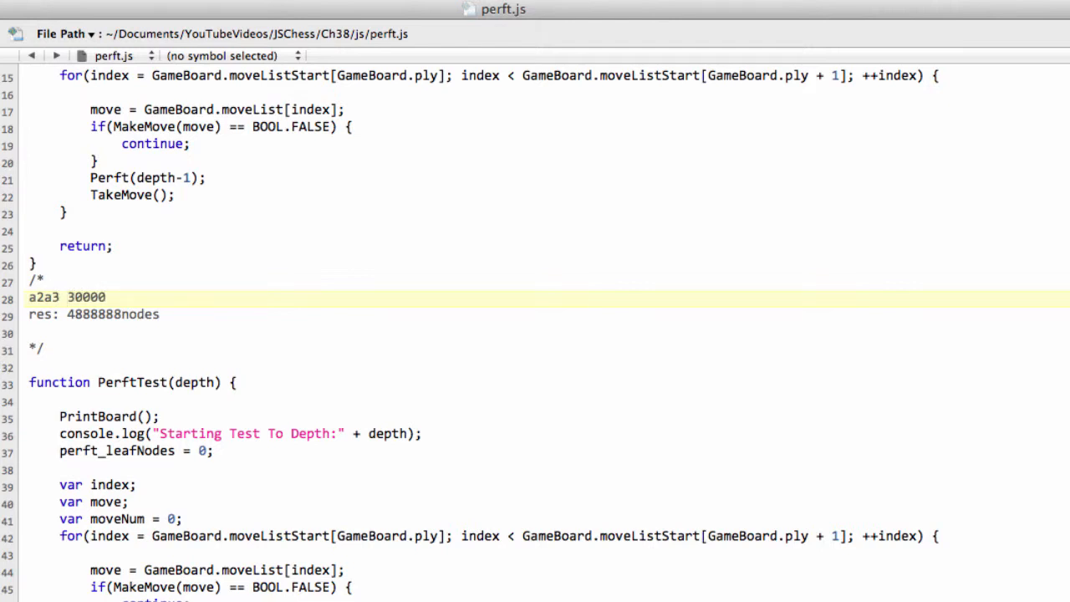
pyautogui.write('a2a4')
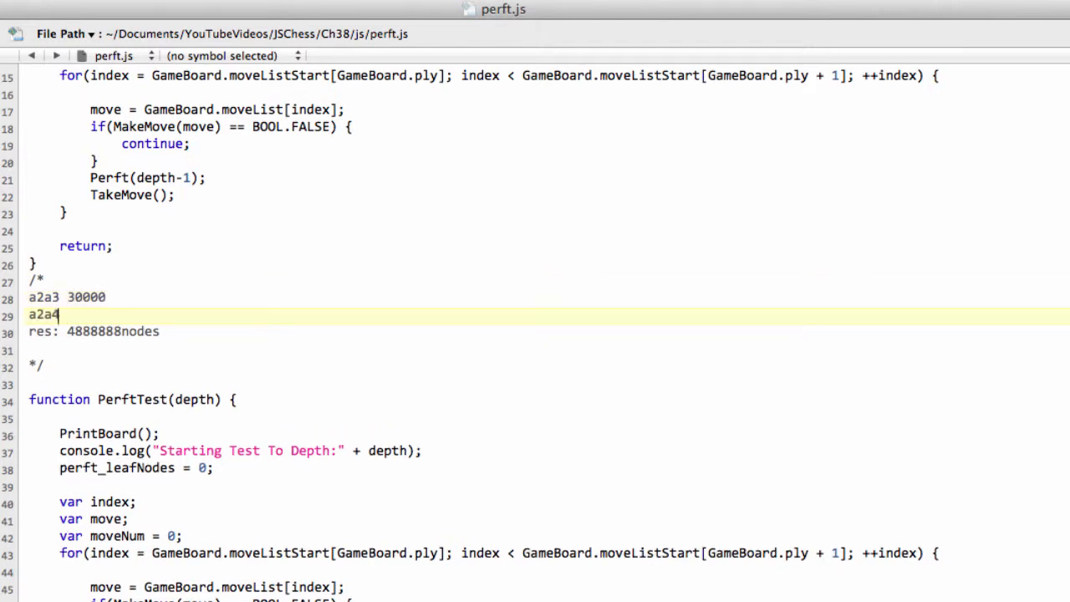
pyautogui.write('4')
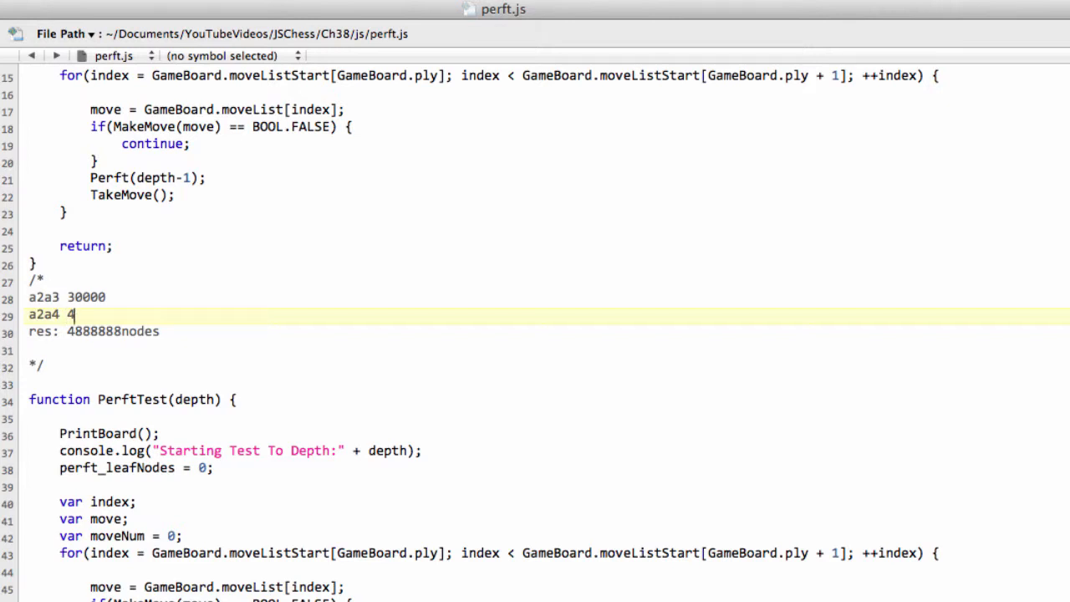
pyautogui.write('50000')
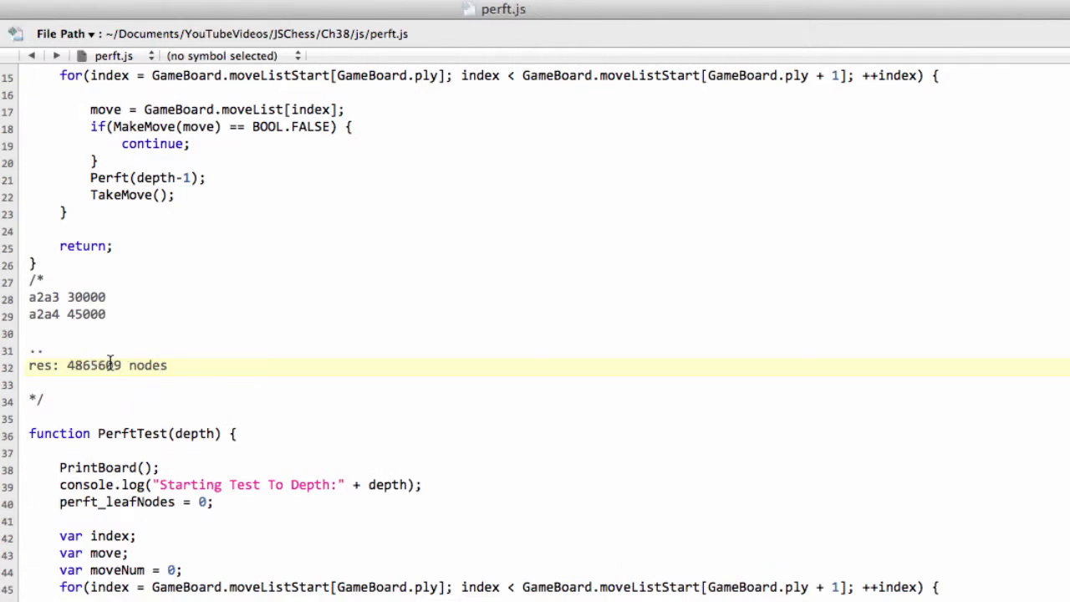
# Step: Correct the total to 4865731 nodes and add a 'b2b3 40000' line under a2a4
pyautogui.click(119, 365)
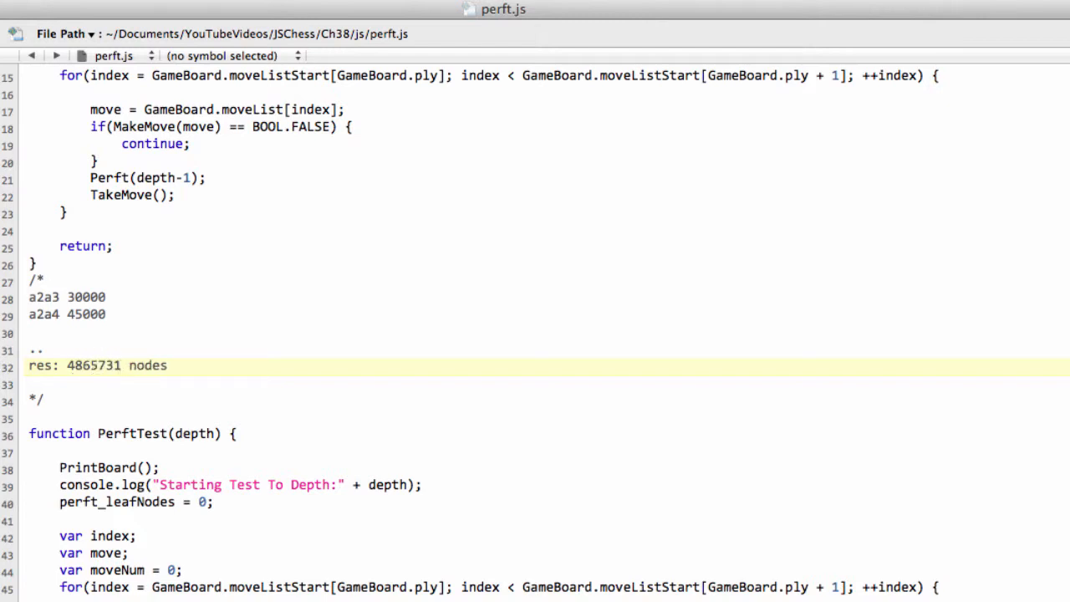
pyautogui.click(122, 365)
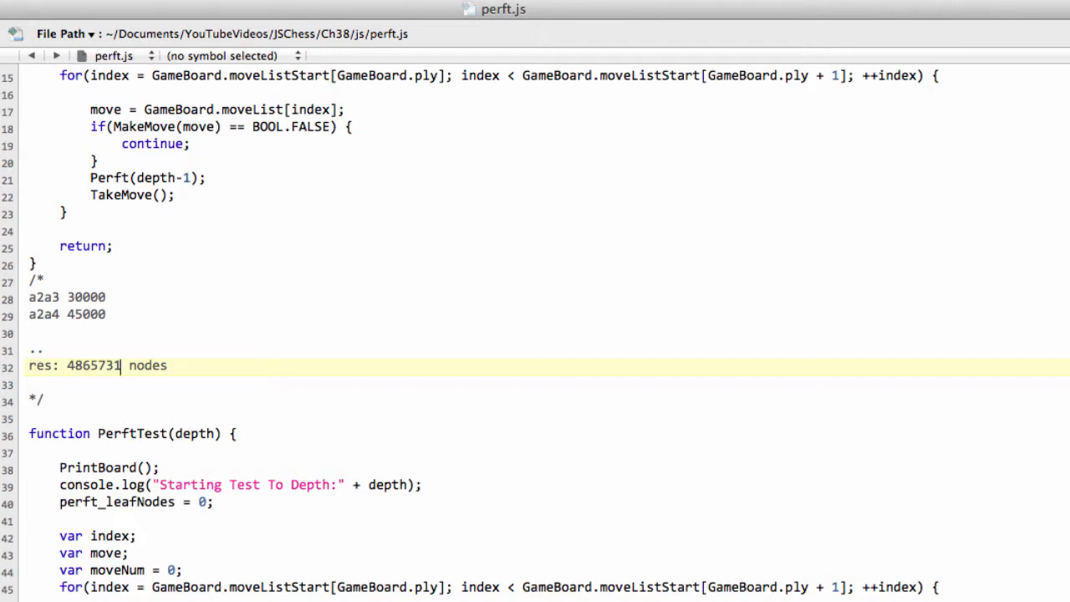
pyautogui.doubleClick(92, 366)
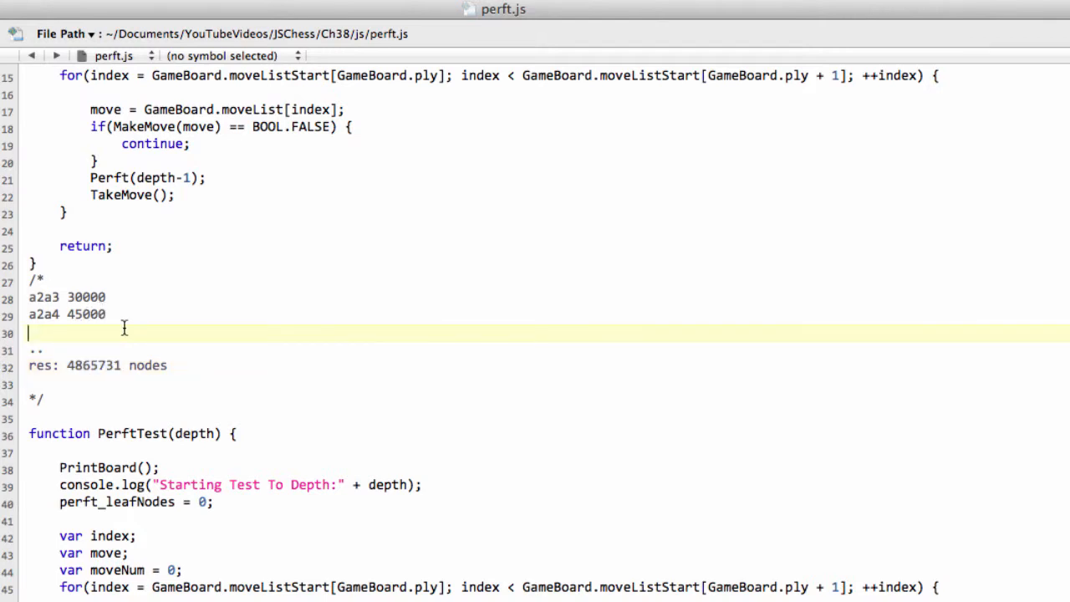
pyautogui.write('b2b3')
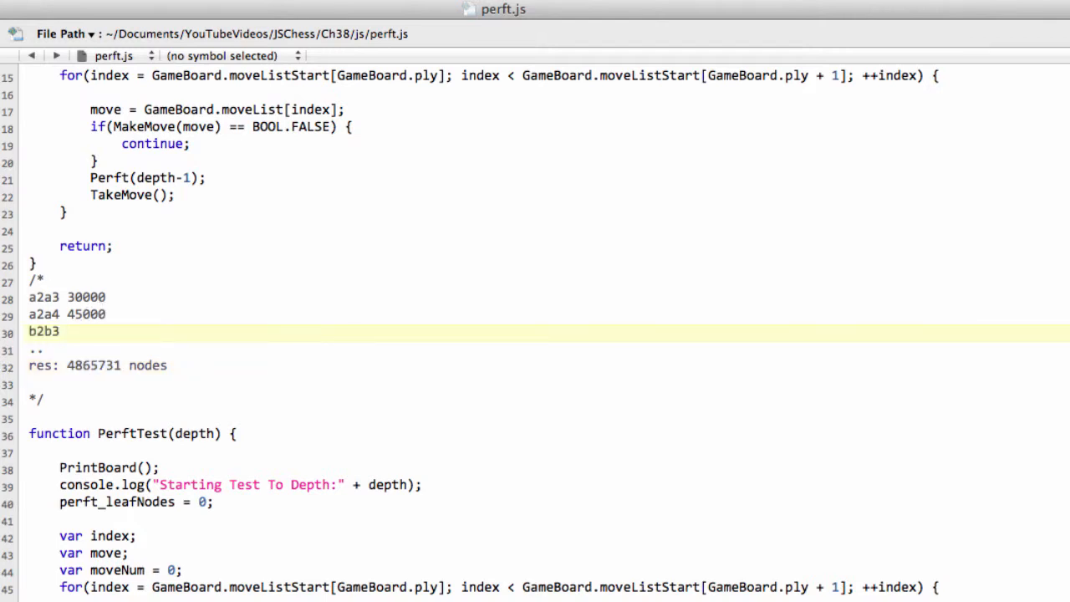
pyautogui.write('40000')
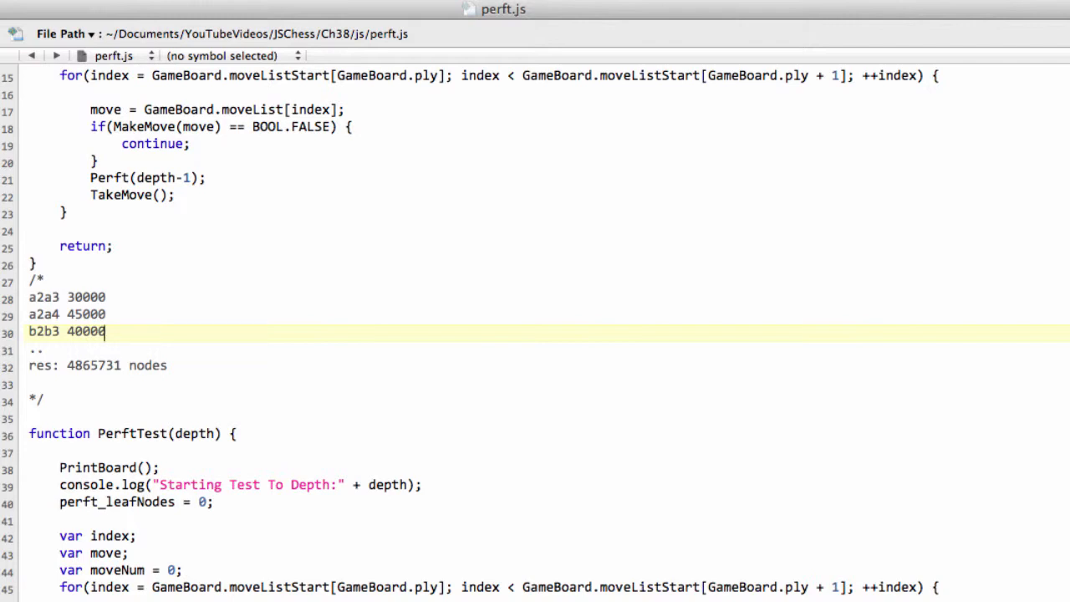
# Step: Add a second column of counts: 30000 for a2a3, 45000 for a2a4, 40151 for b2b3
pyautogui.click(117, 297)
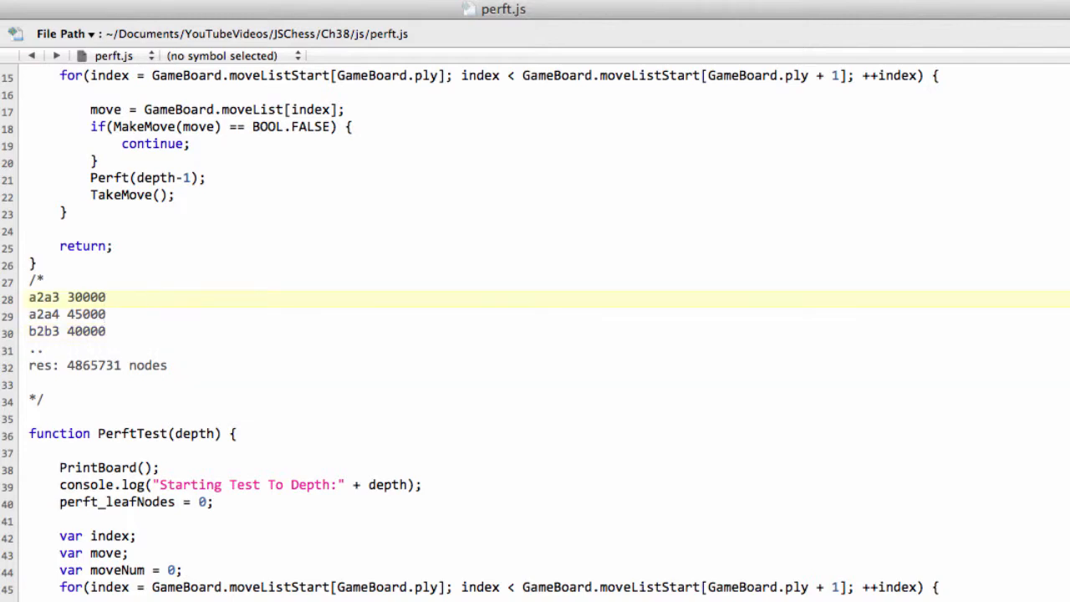
pyautogui.click(151, 297)
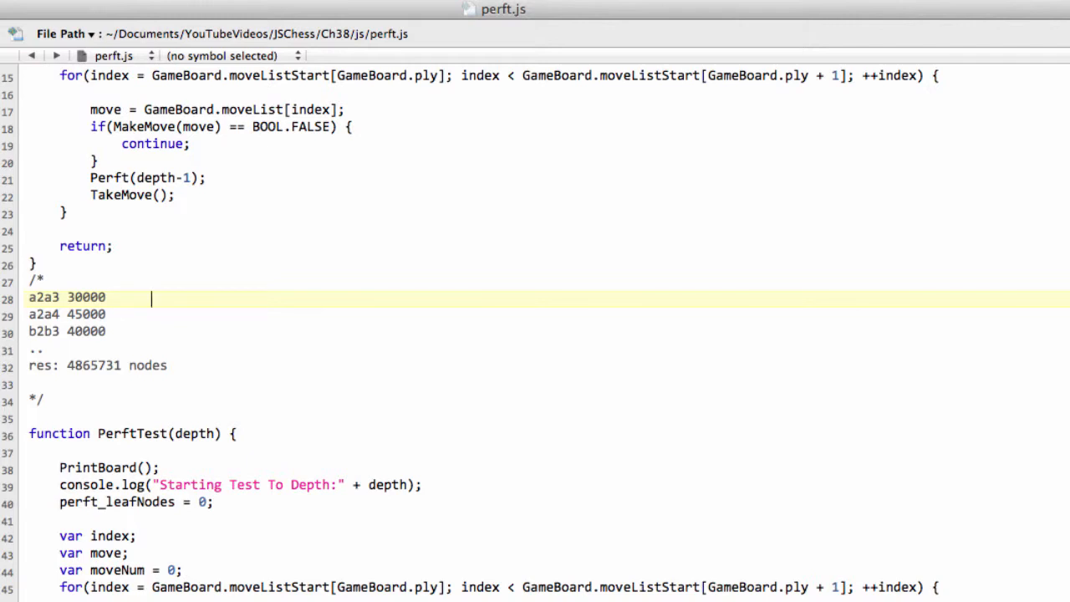
pyautogui.write('333')
pyautogui.click(535, 315)
pyautogui.write('  4')
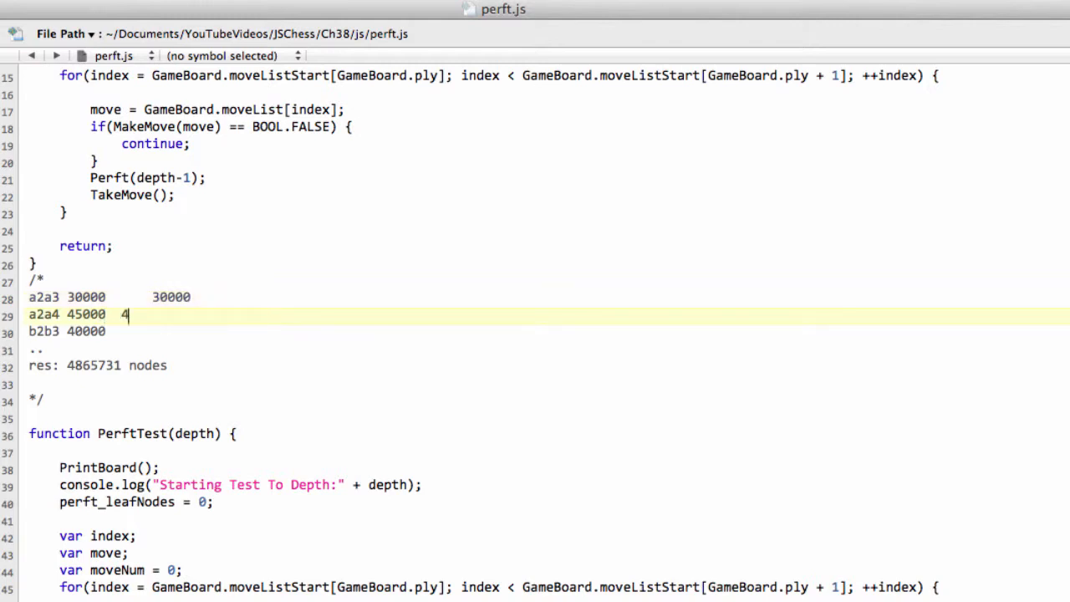
pyautogui.write('5000')
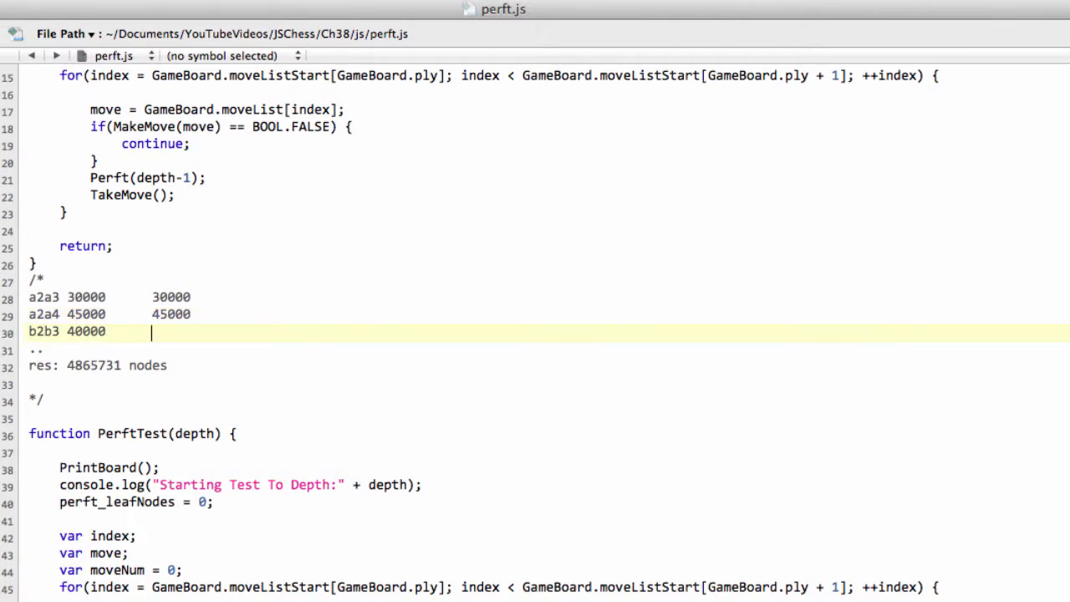
pyautogui.write('40')
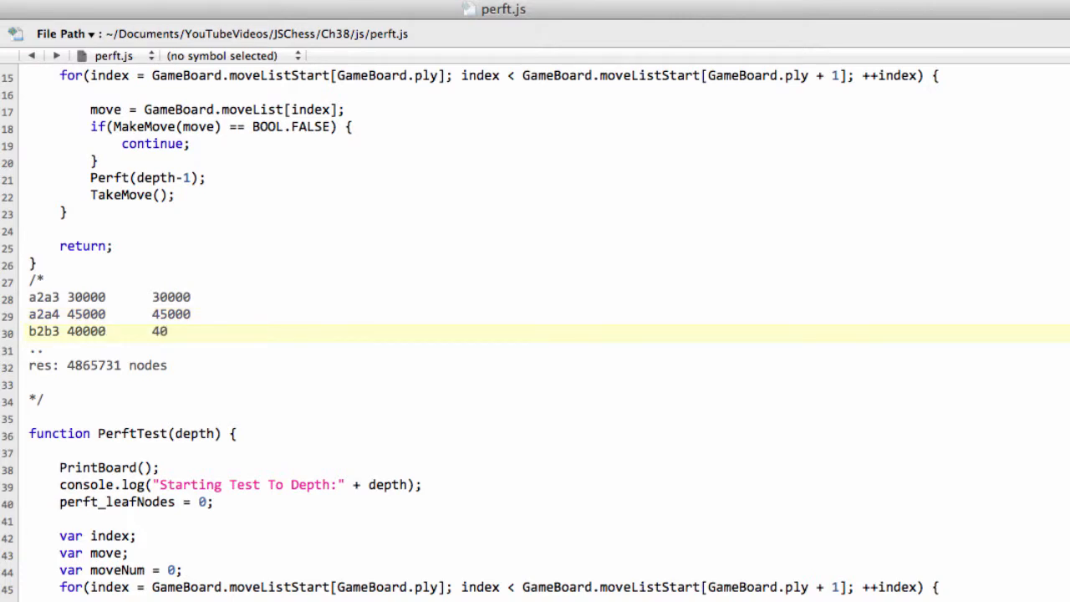
pyautogui.write('1')
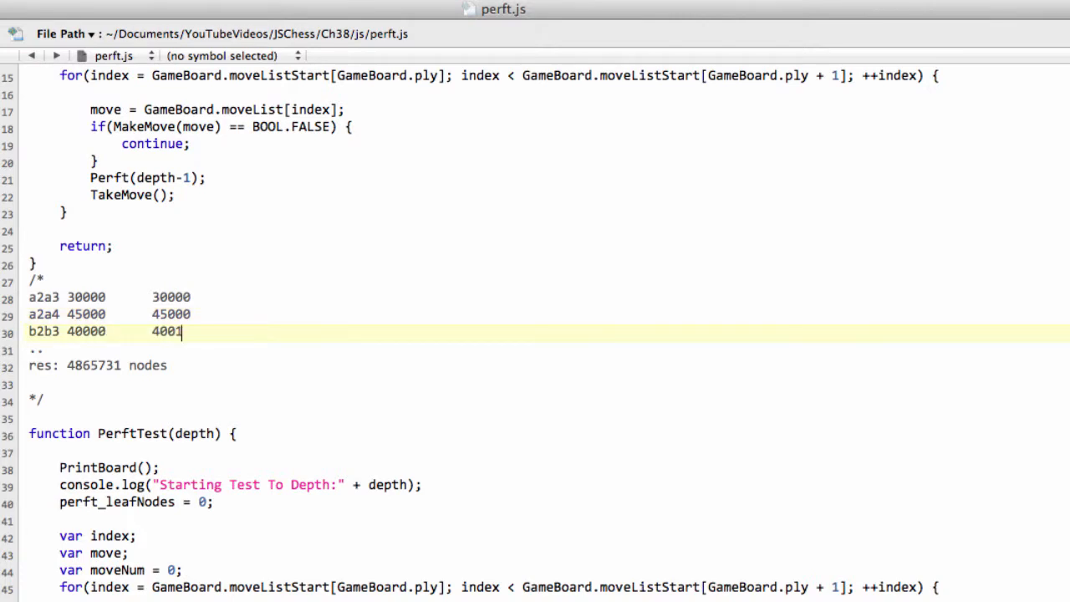
pyautogui.write('51')
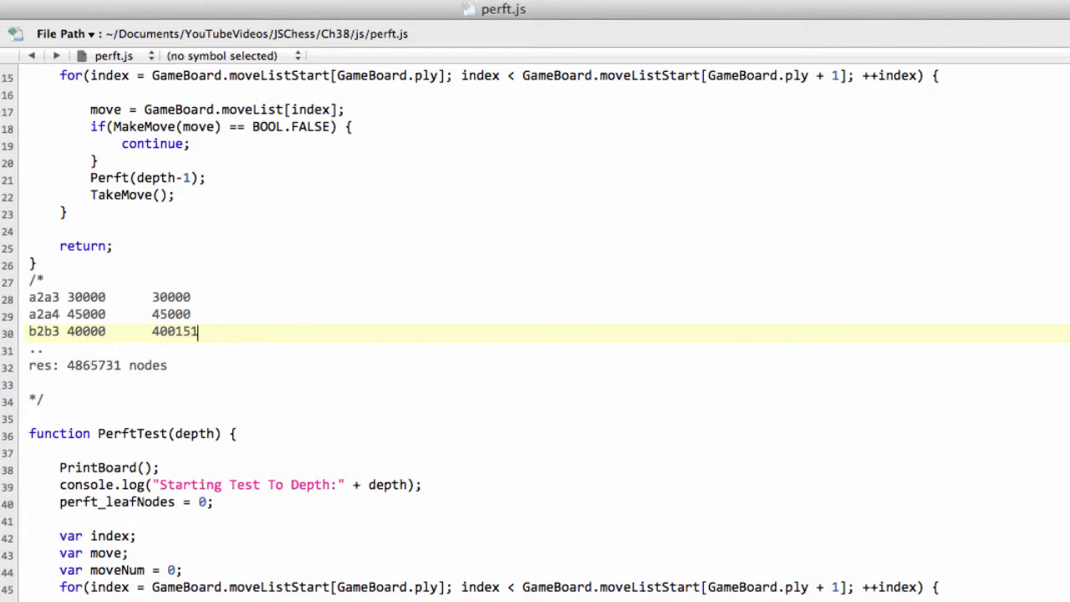
pyautogui.press('Backspace')
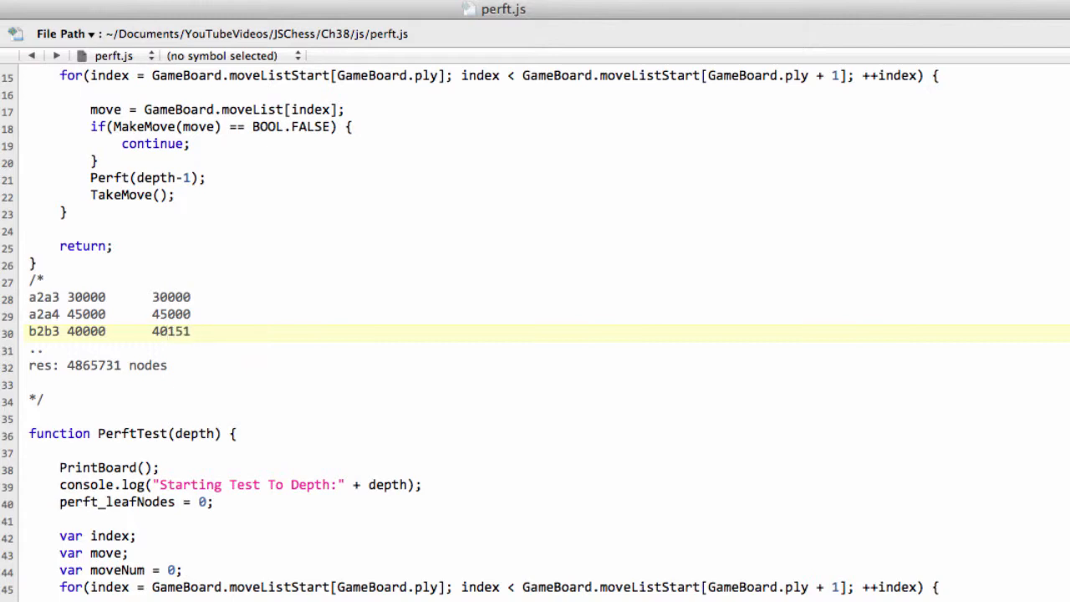
pyautogui.click(189, 332)
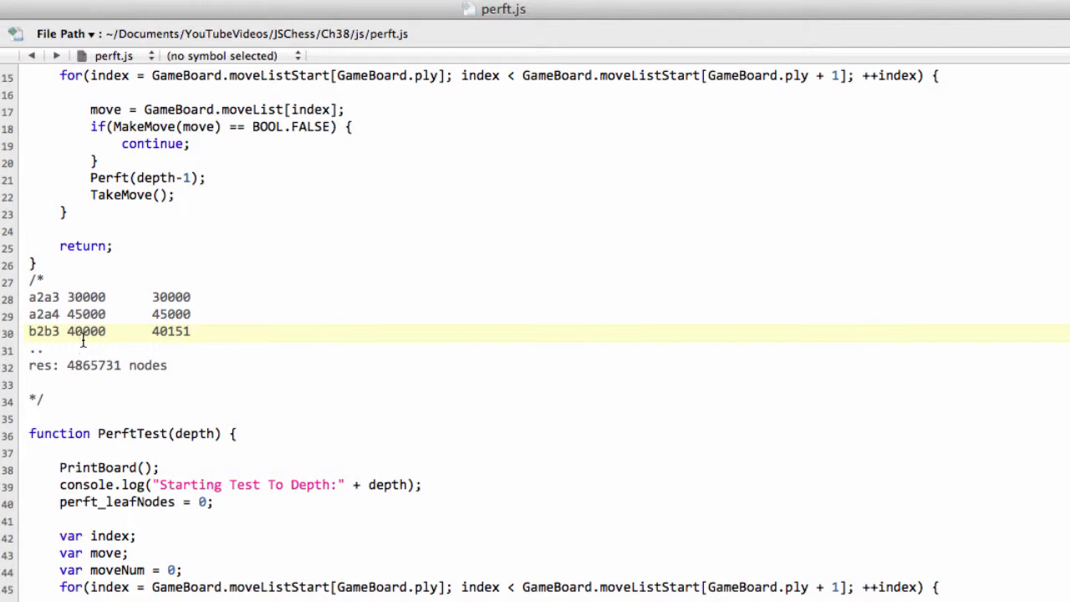
# Step: Add 'a7a6 2000 2011' and 'a7a5 1000 1000' lines below b2b3, then select the 4865731 total
pyautogui.doubleClick(170, 332)
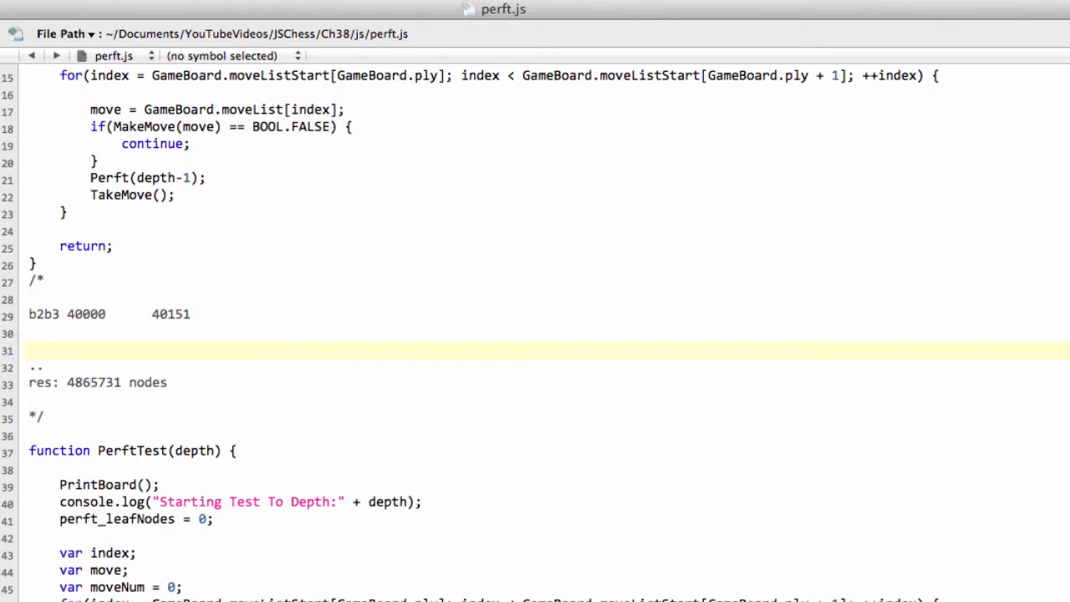
pyautogui.write('a7a6 2000')
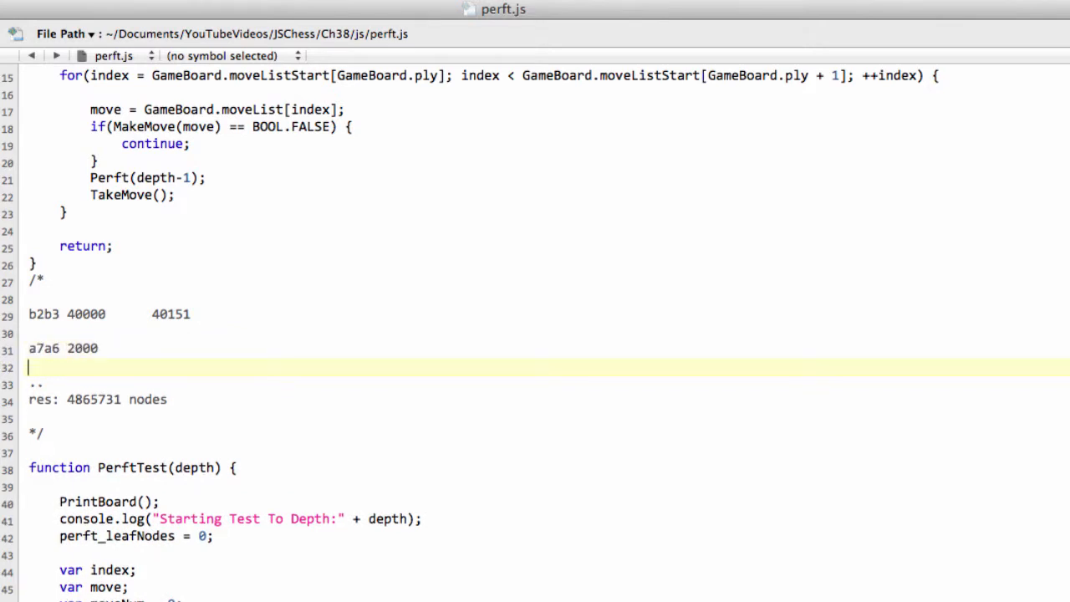
pyautogui.write('a7a5 1000')
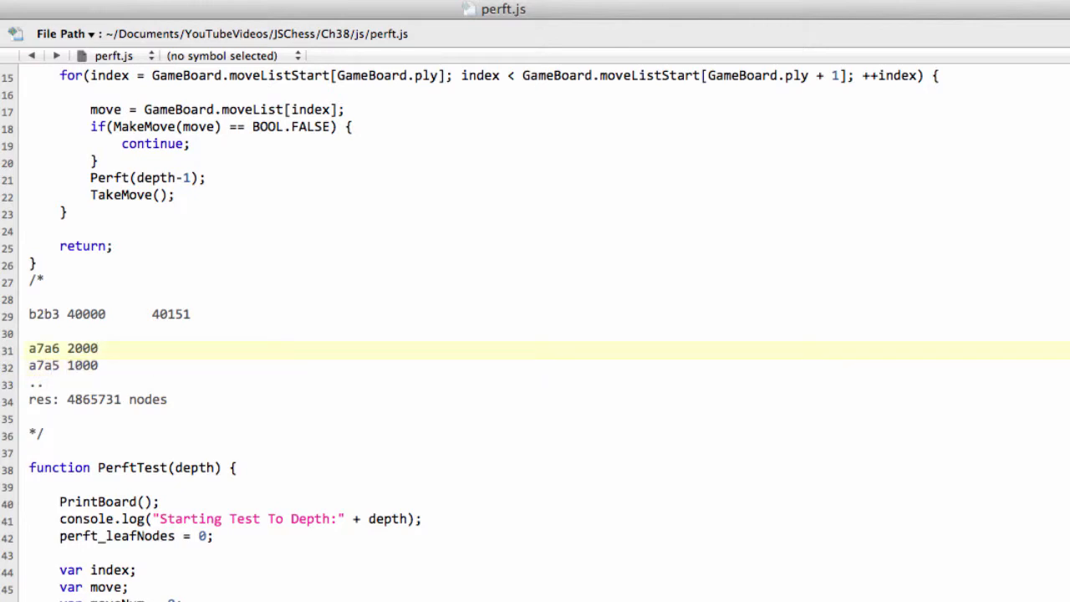
pyautogui.write('2')
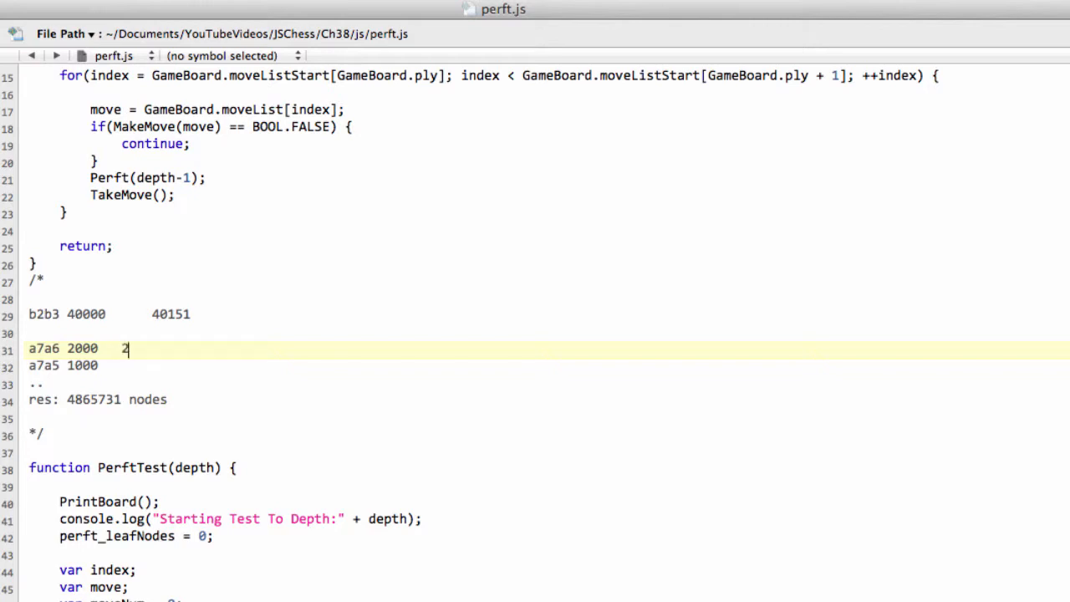
pyautogui.write('011')
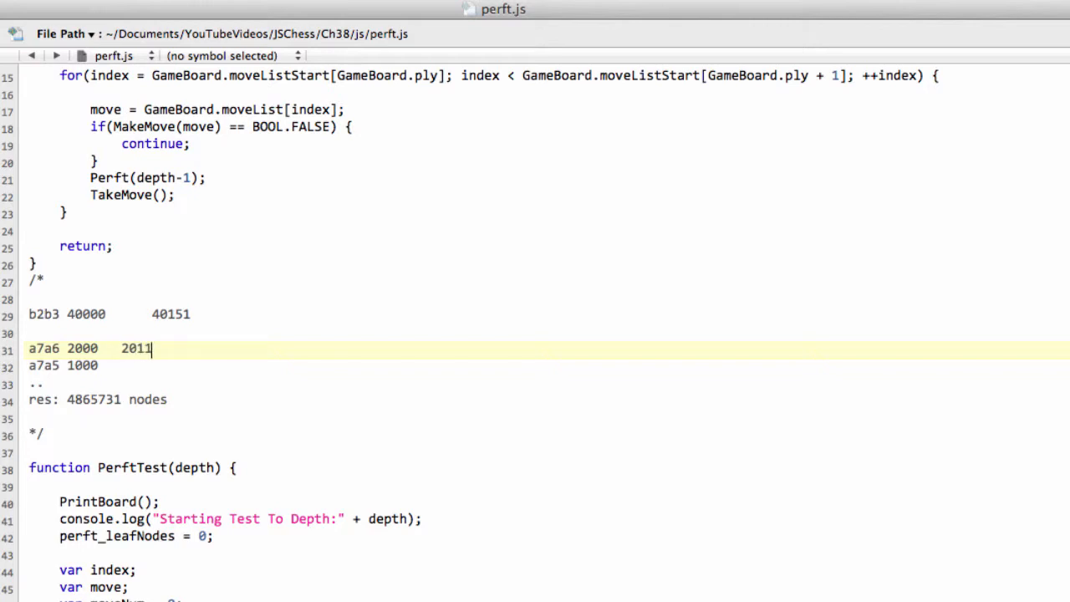
pyautogui.write('1000')
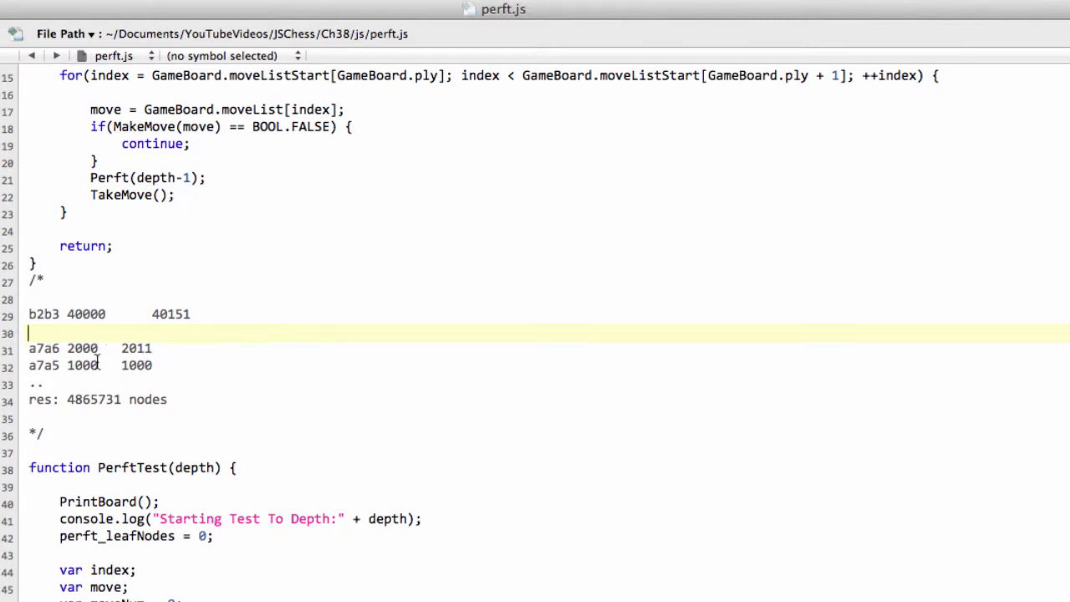
pyautogui.moveTo(211, 343)
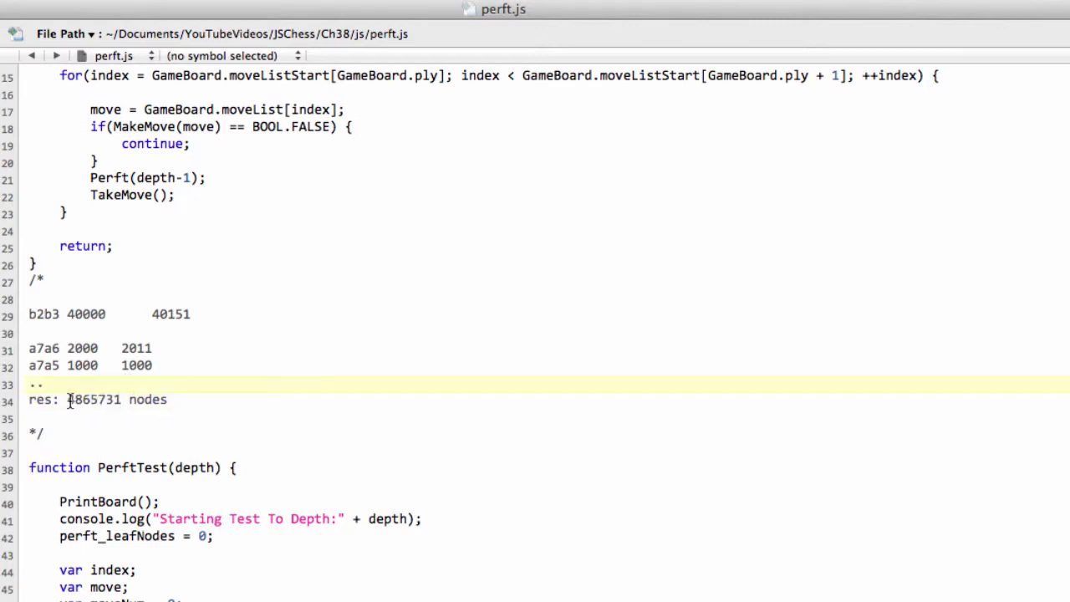
pyautogui.doubleClick(94, 400)
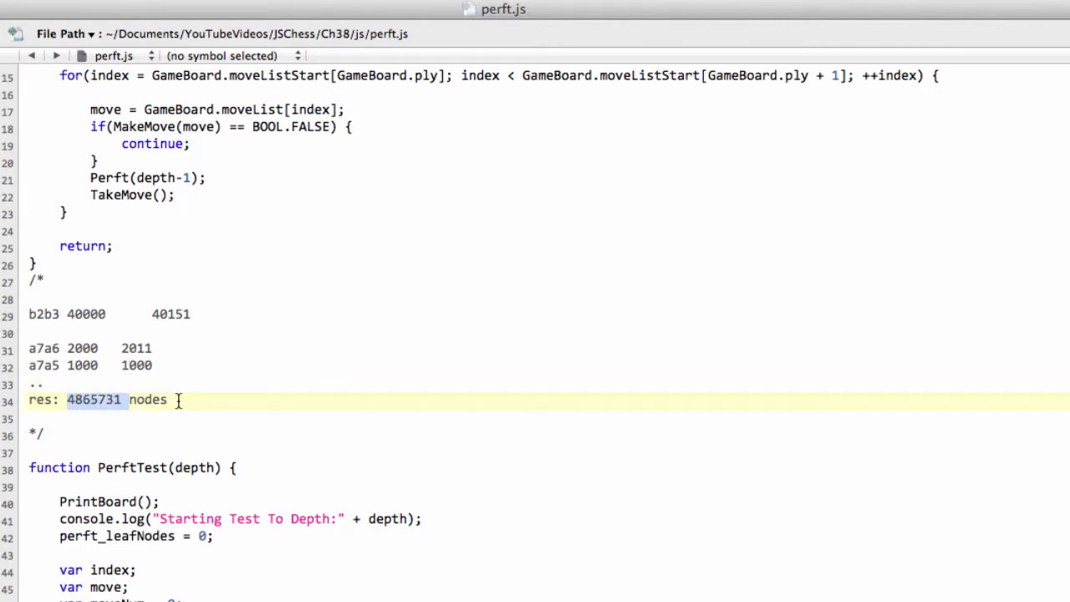
pyautogui.moveTo(179, 400)
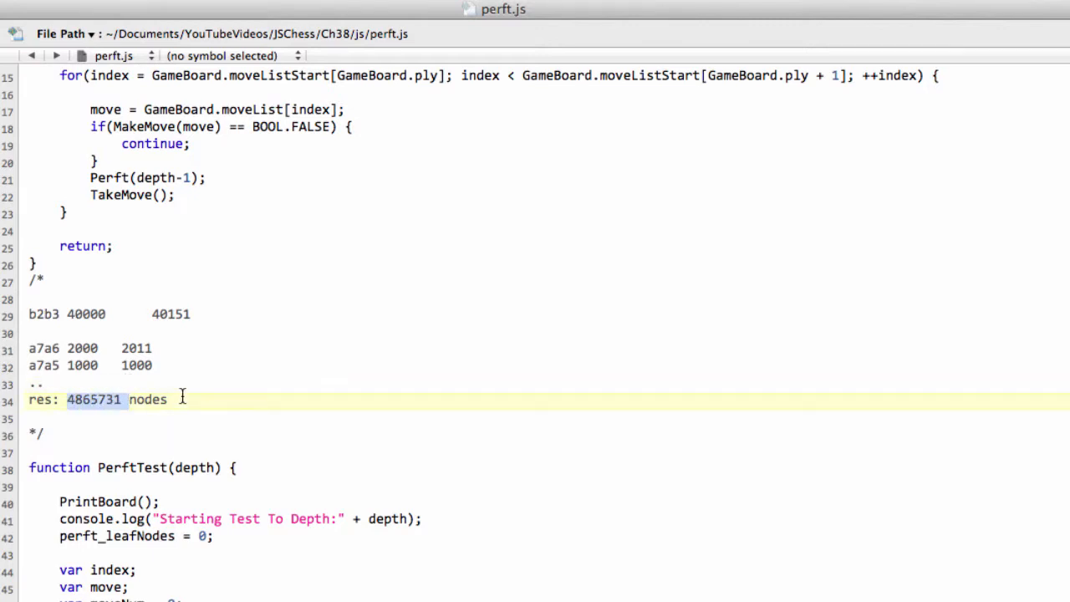
pyautogui.moveTo(123, 383)
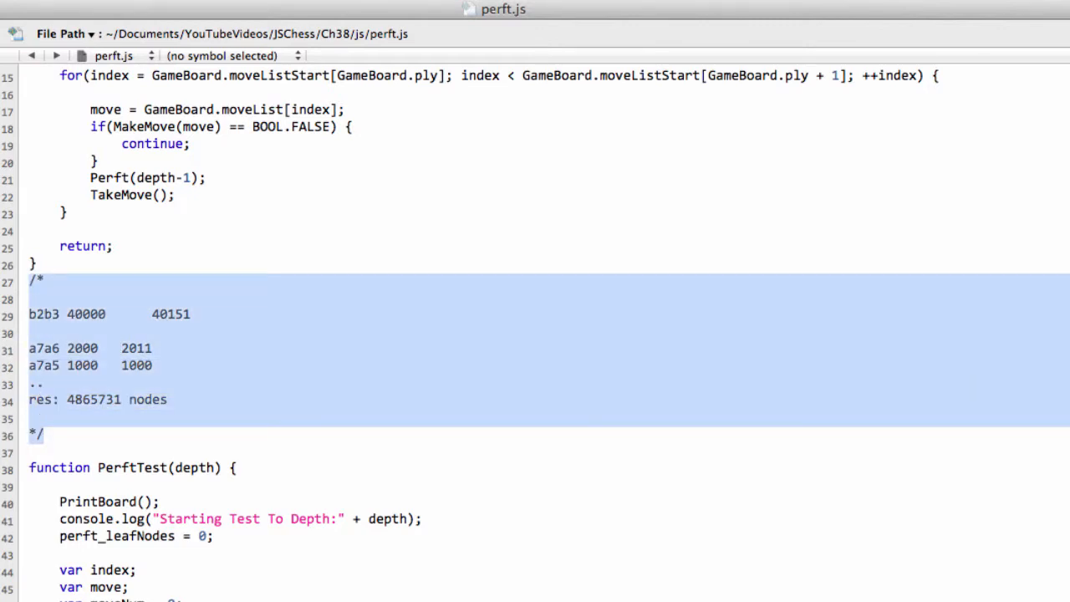
# Step: Delete the sample-output comment, review PerftTest's oldnodes and cumnodes, and switch to gui.js
pyautogui.scroll(-3)
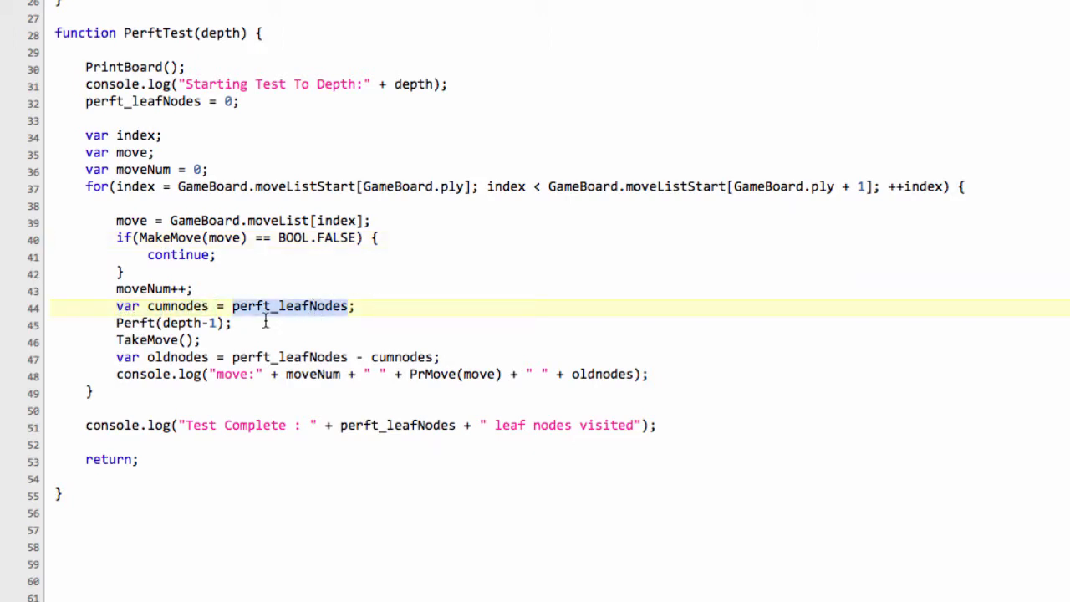
pyautogui.click(113, 323)
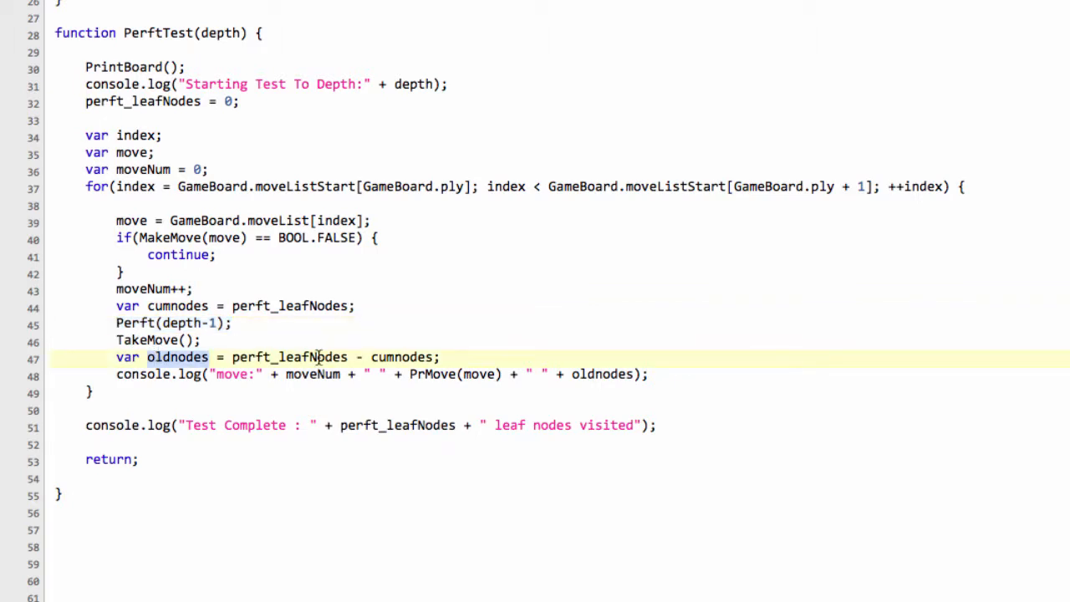
pyautogui.doubleClick(293, 357)
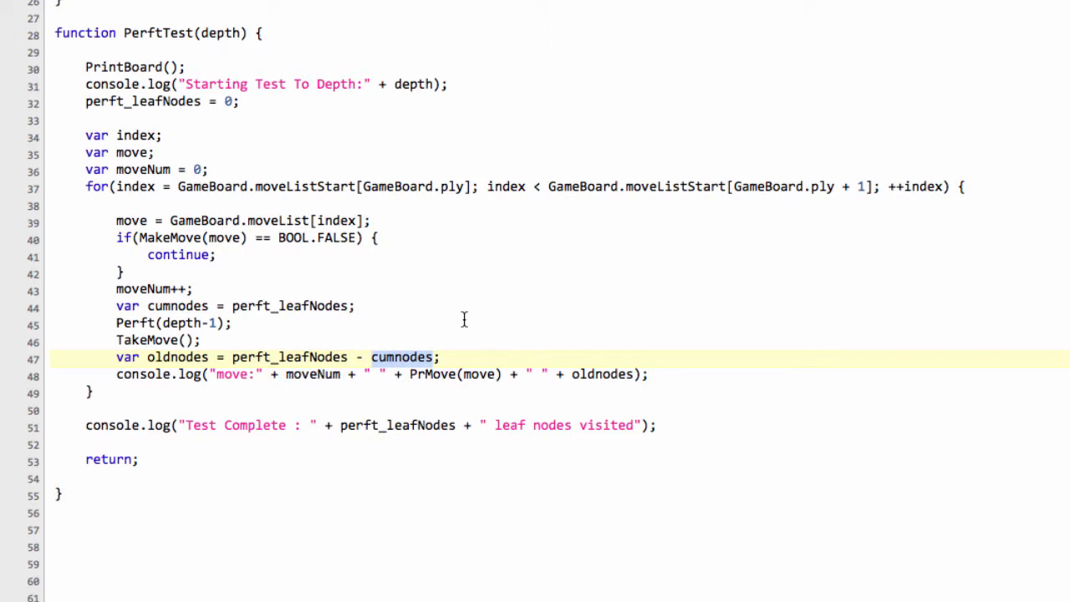
pyautogui.moveTo(451, 329)
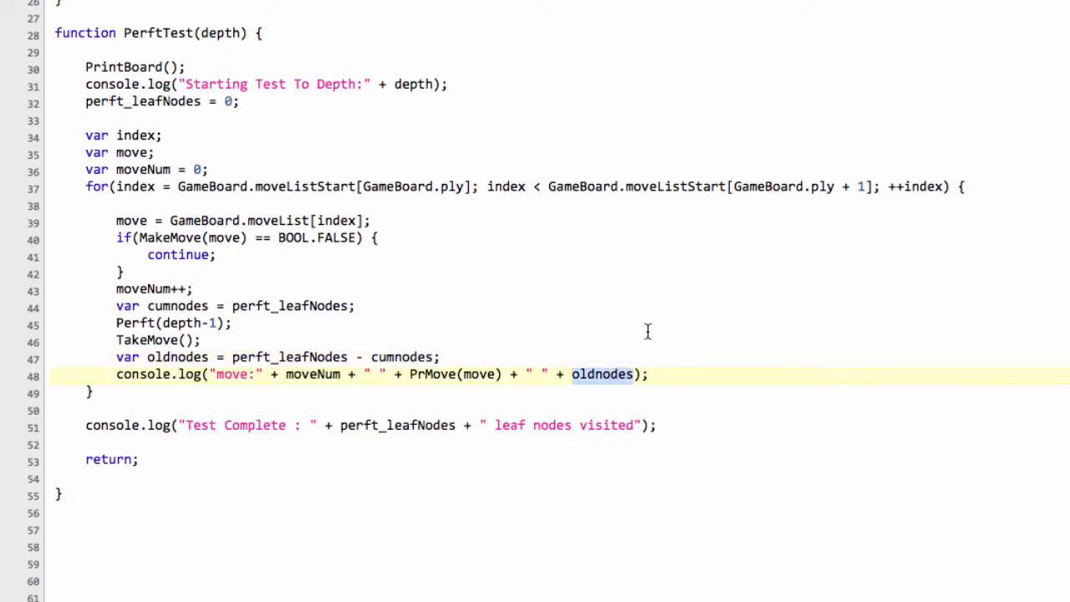
pyautogui.moveTo(612, 330)
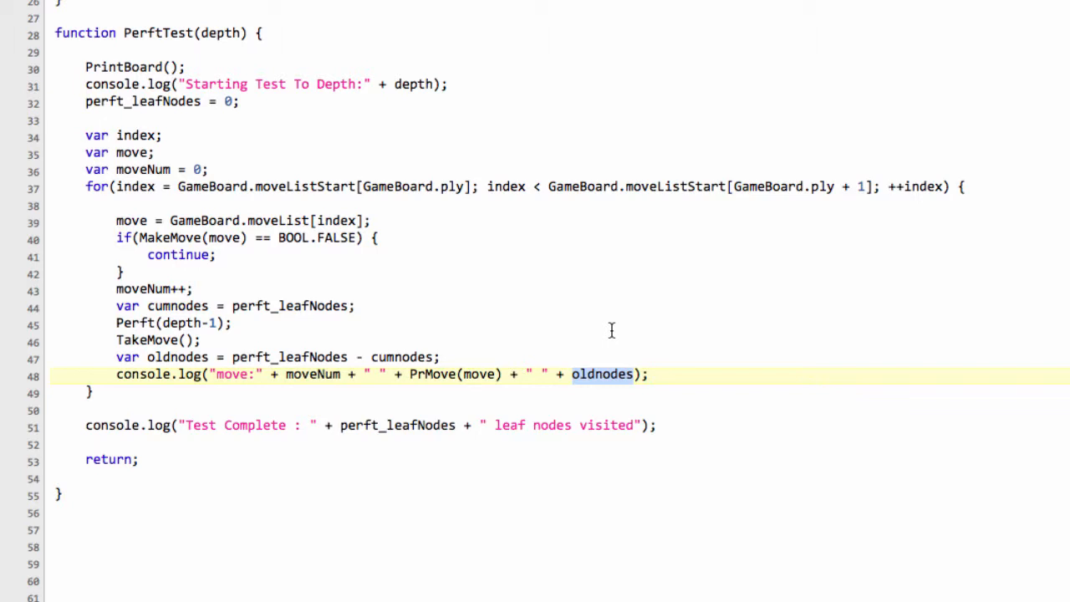
pyautogui.click(237, 322)
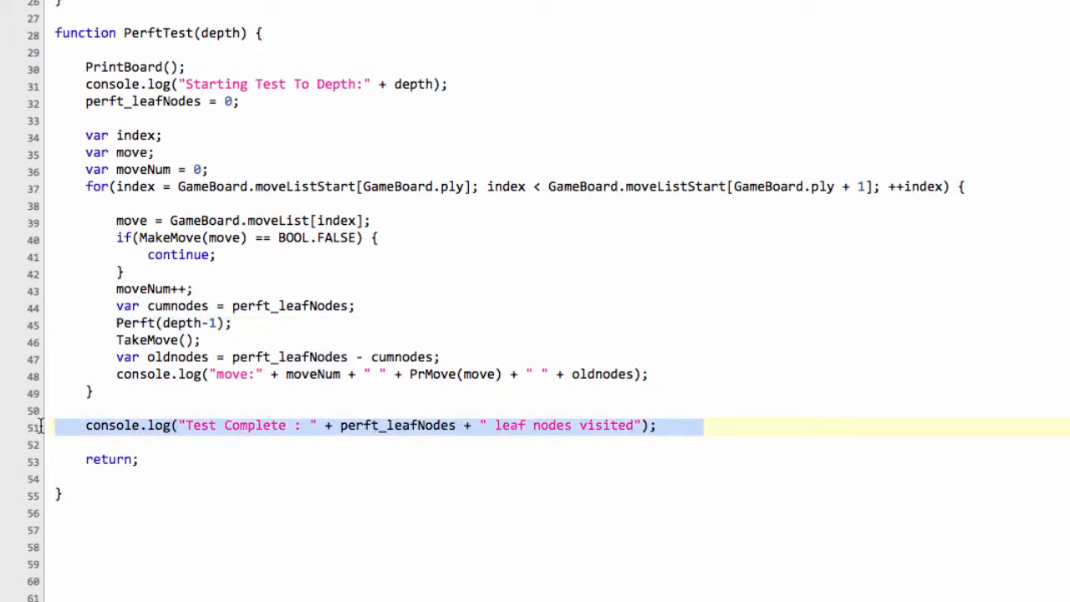
pyautogui.moveTo(260, 276)
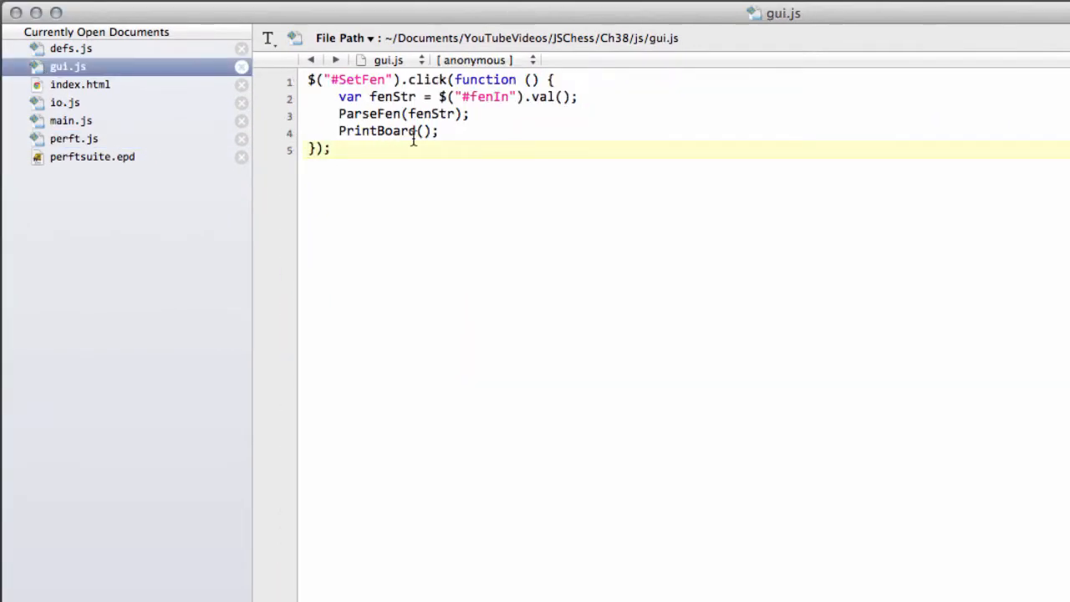
# Step: Add 'PerftTest(5);' below PrintBoard() in gui.js, then view perftsuite.epd's test positions
pyautogui.write('PerftTest(')
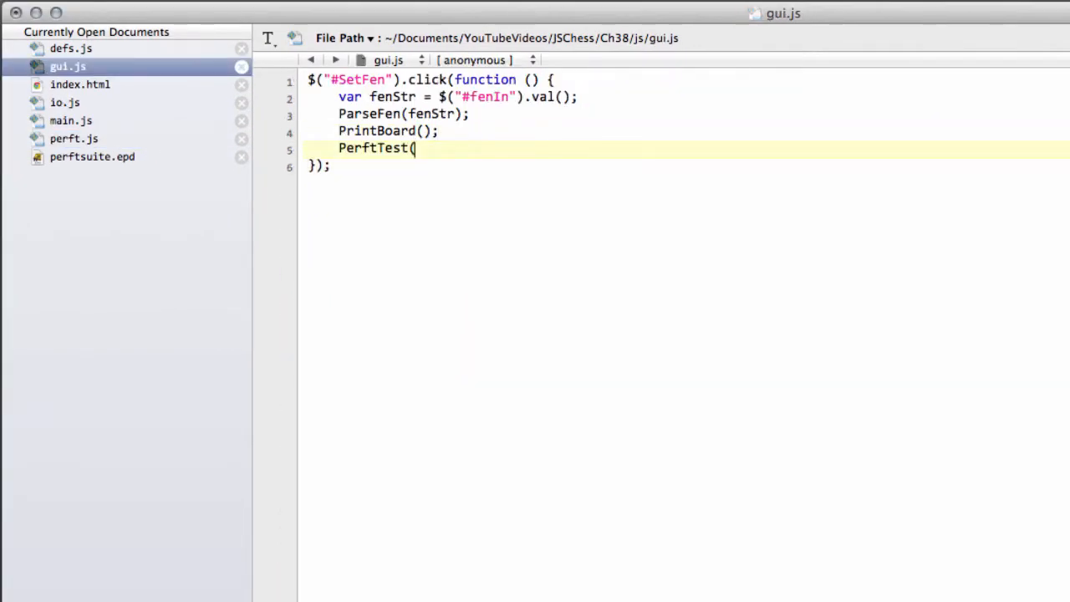
pyautogui.write('5)')
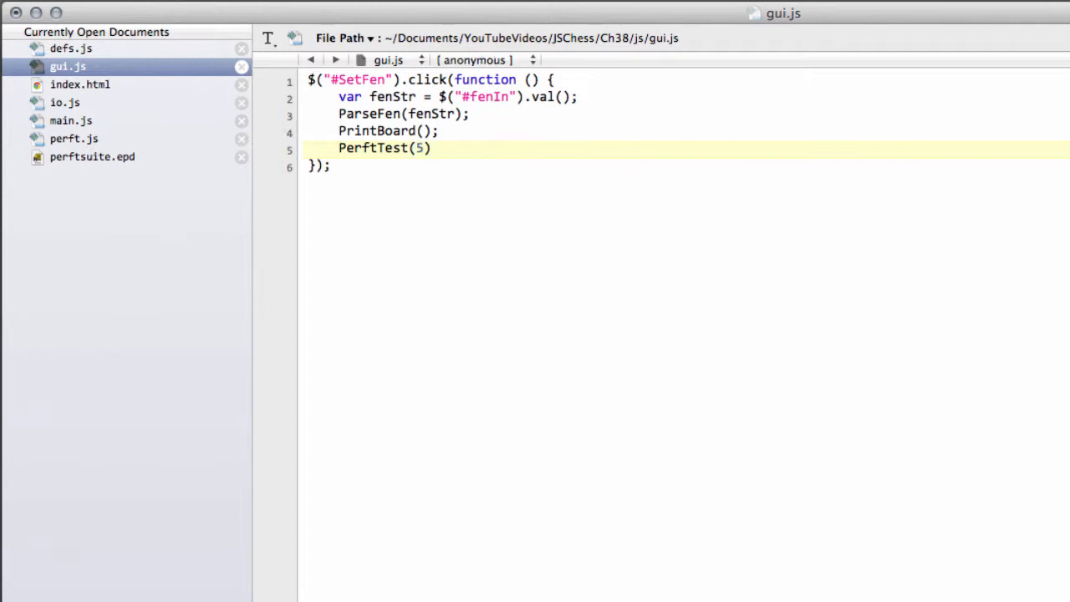
pyautogui.write(';')
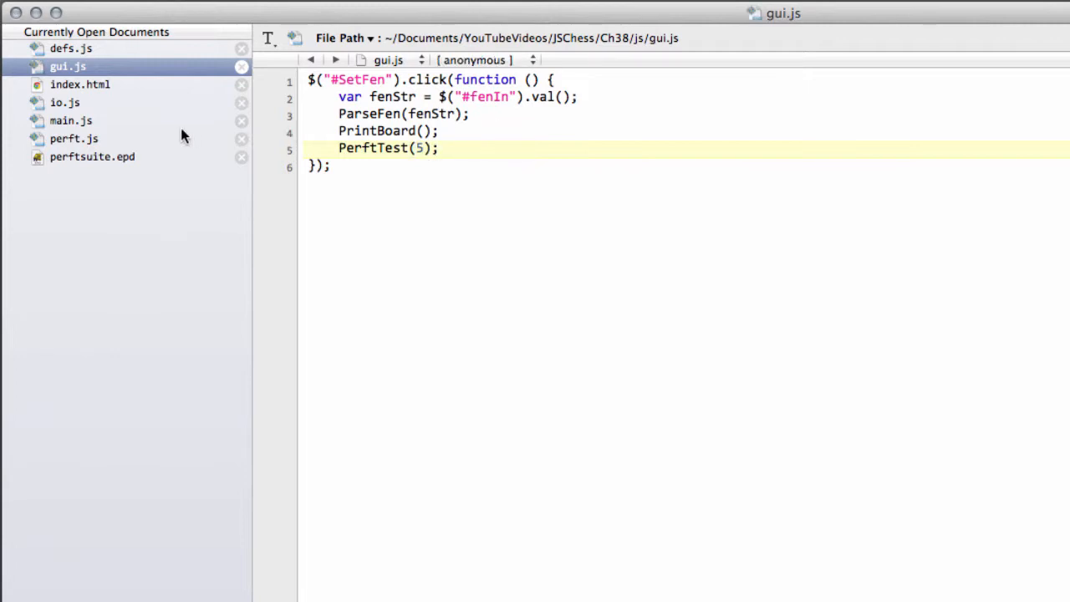
pyautogui.click(92, 157)
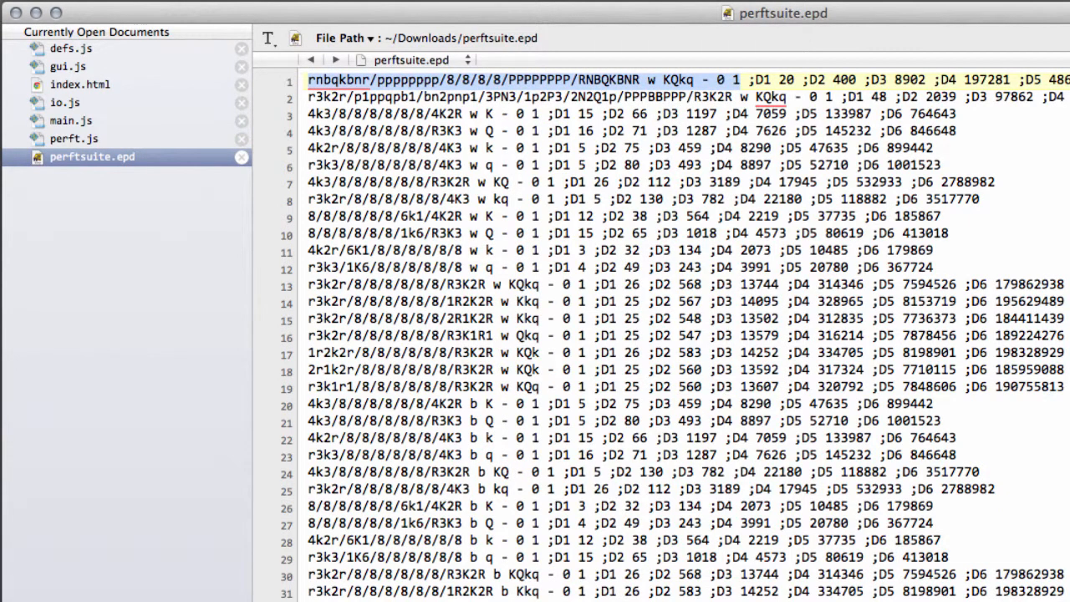
pyautogui.scroll(-3)
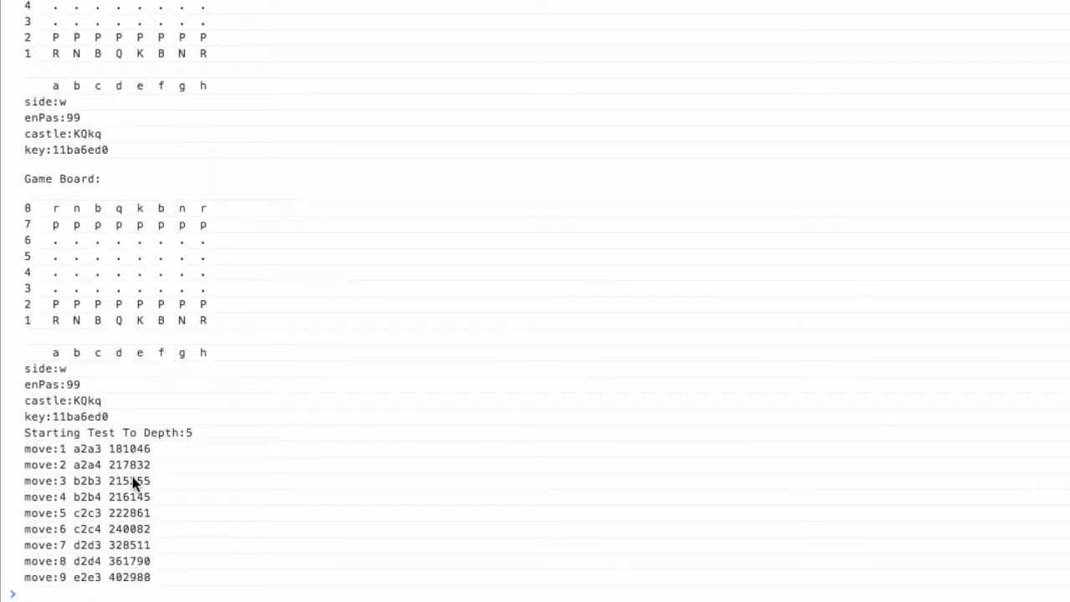
# Step: Scroll the console through all 20 move counts to the 4865609 leaf-node total
pyautogui.scroll(-3)
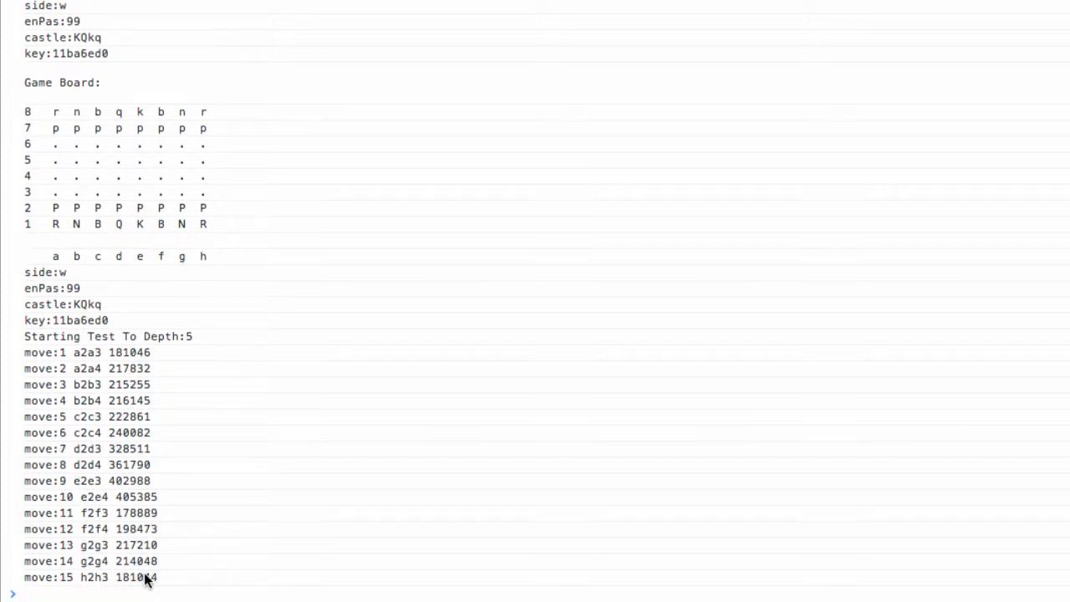
pyautogui.scroll(-3)
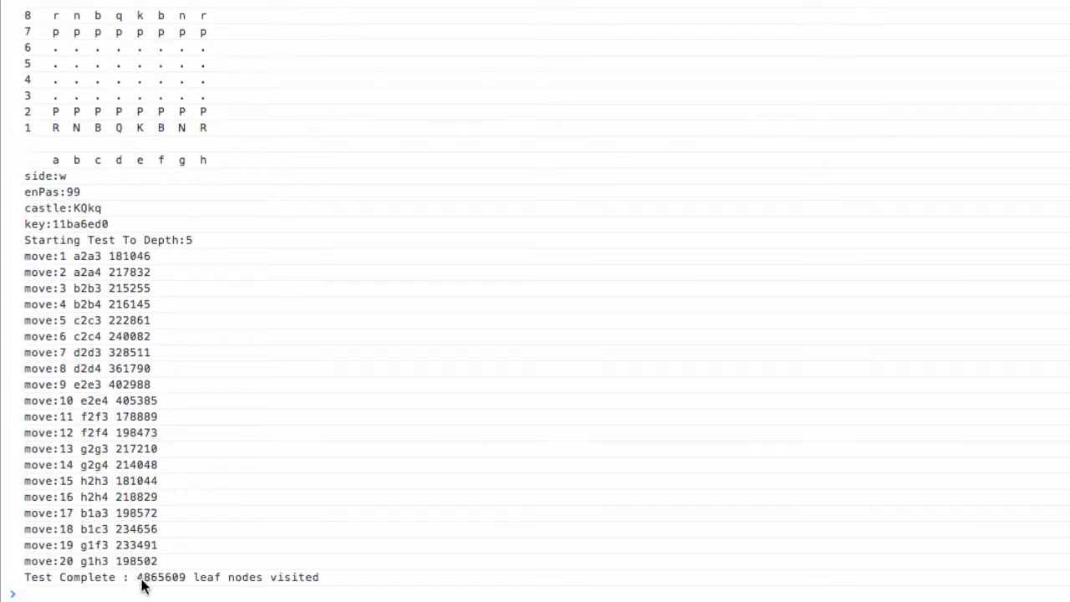
pyautogui.moveTo(150, 586)
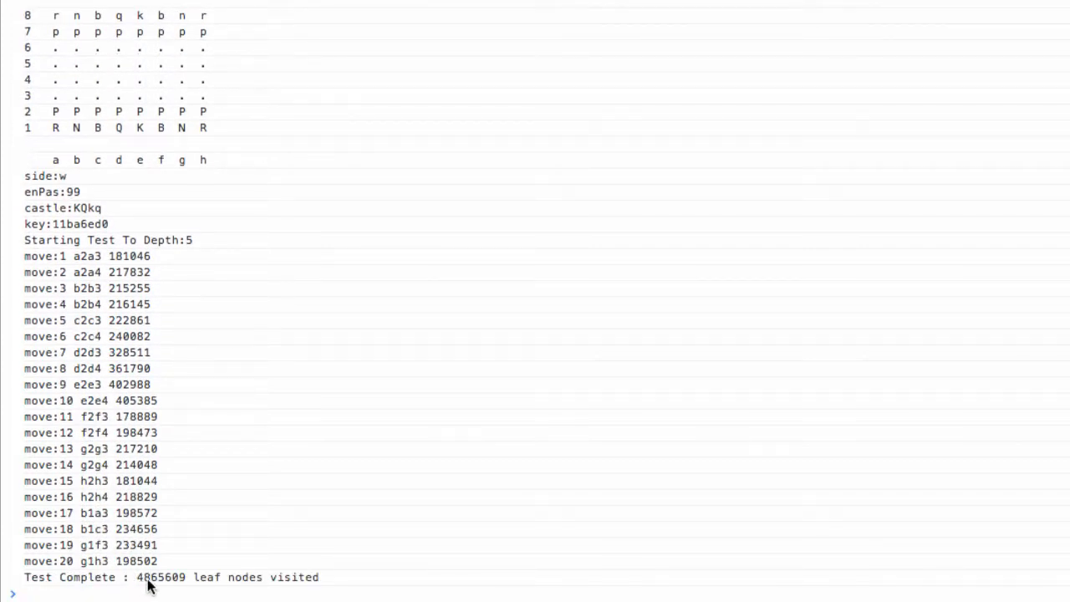
pyautogui.moveTo(362, 313)
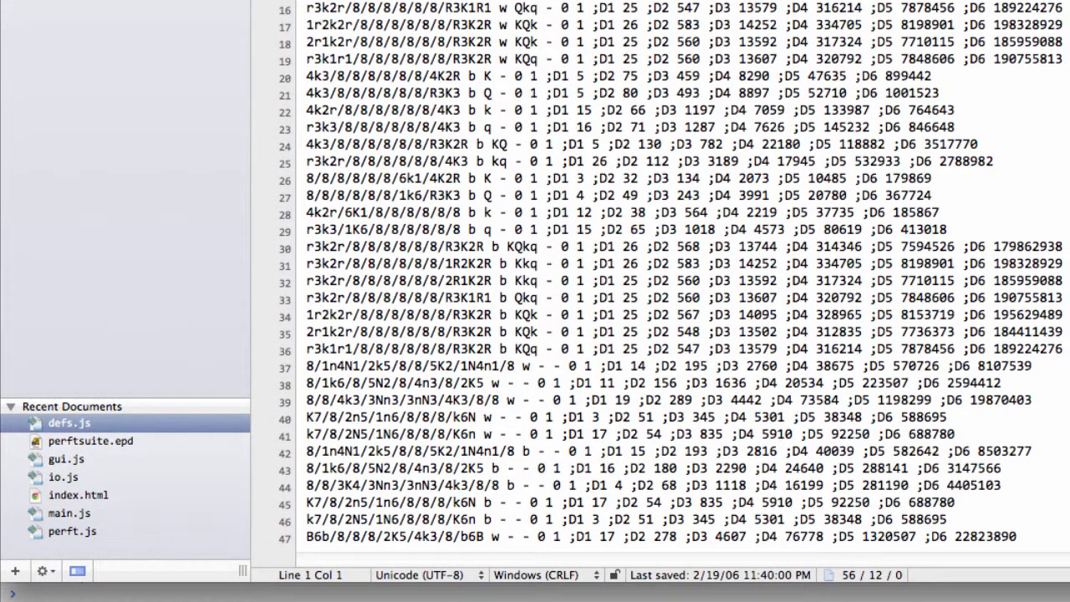
pyautogui.scroll(-3)
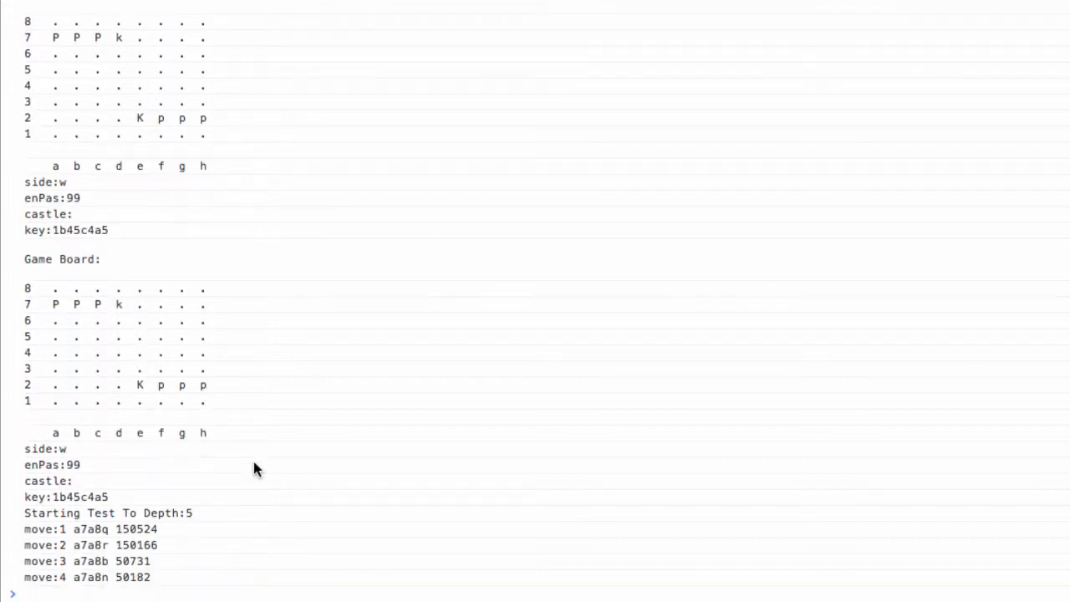
# Step: Scroll the console to the promotion position's 18 moves and 1533145 leaf-node total
pyautogui.scroll(-3)
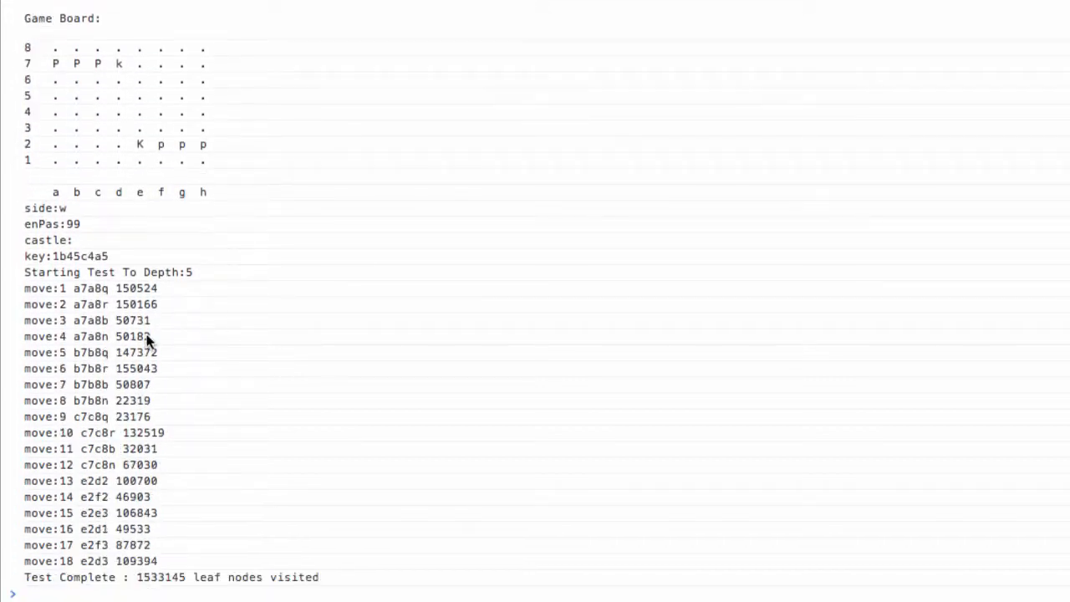
pyautogui.moveTo(117, 74)
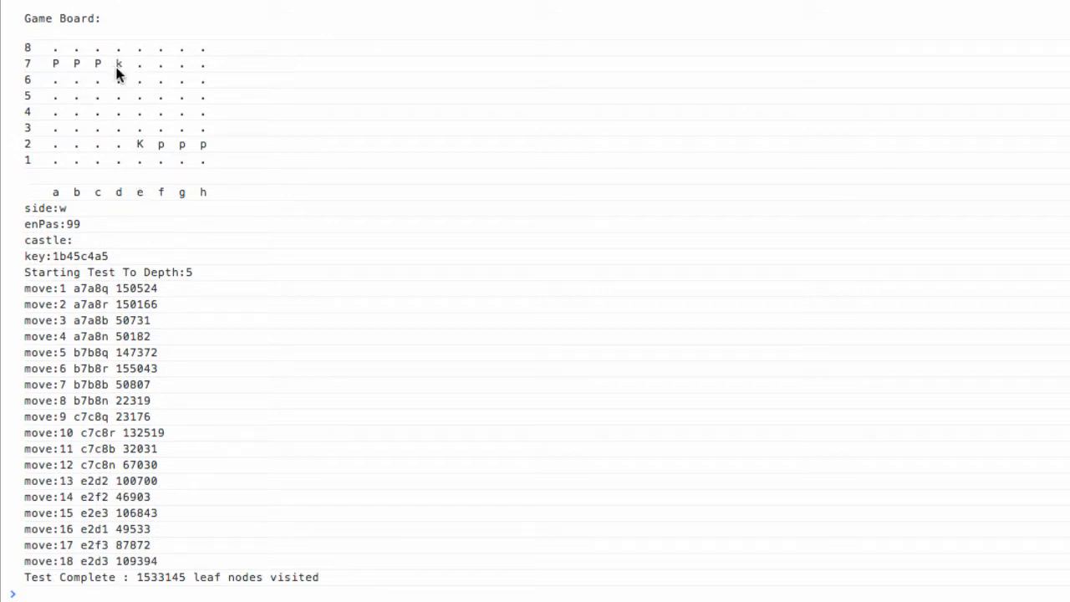
pyautogui.moveTo(69, 65)
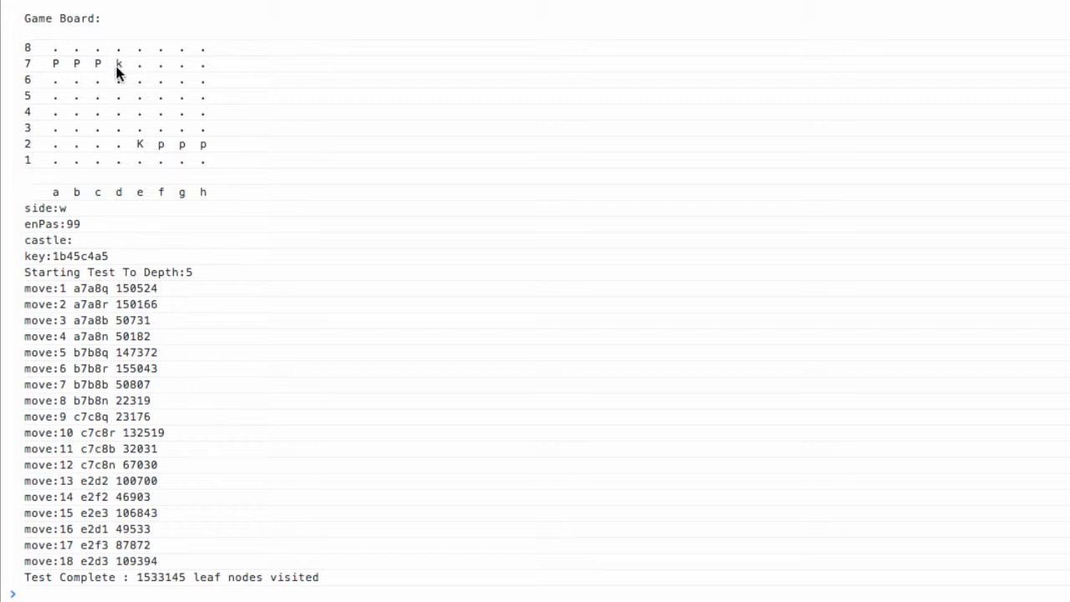
pyautogui.moveTo(145, 592)
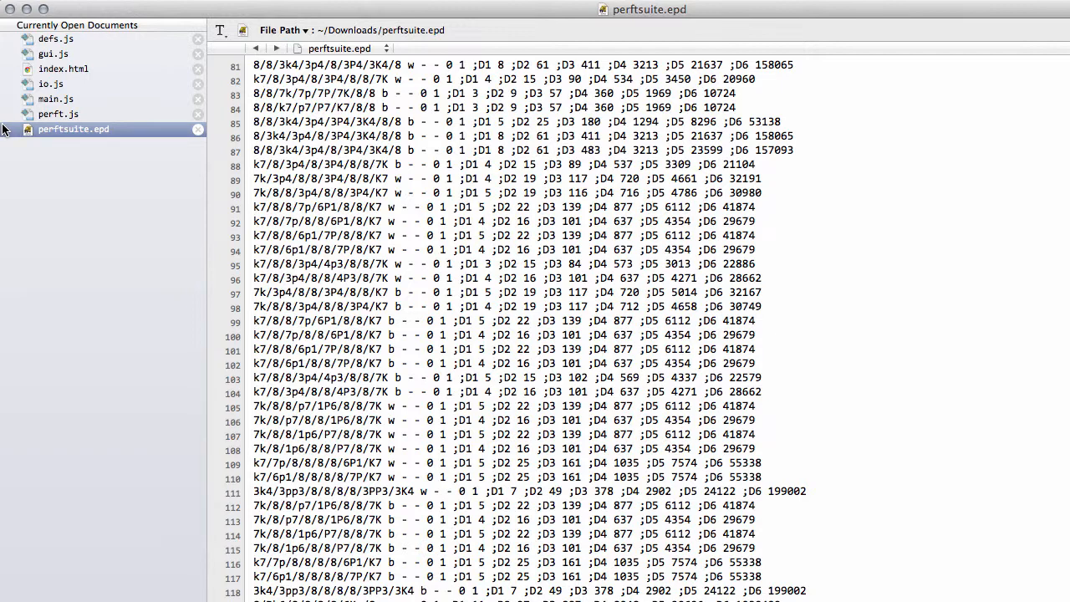
pyautogui.moveTo(828, 213)
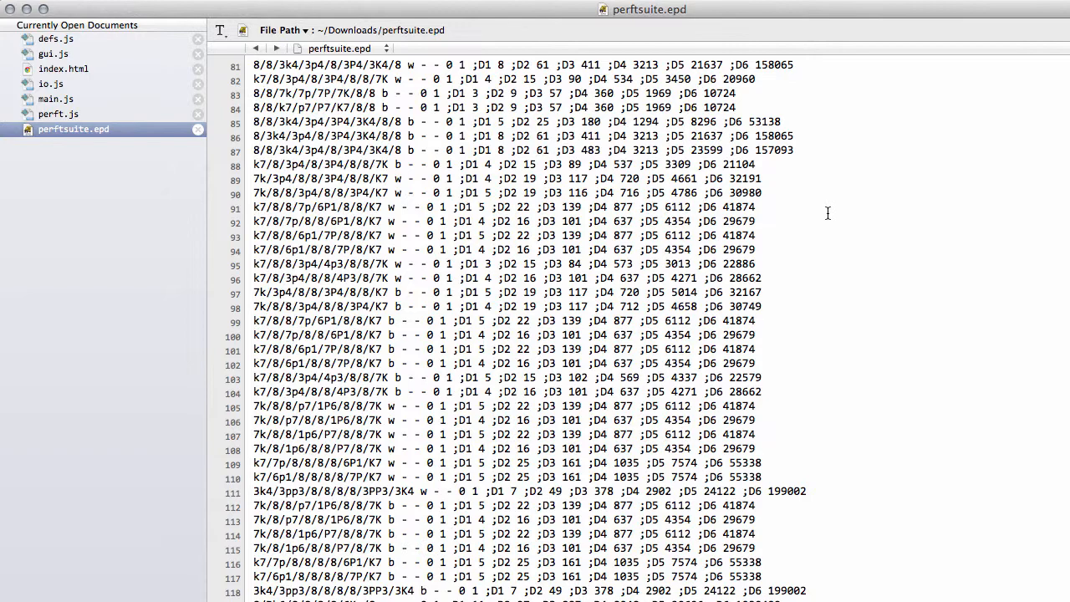